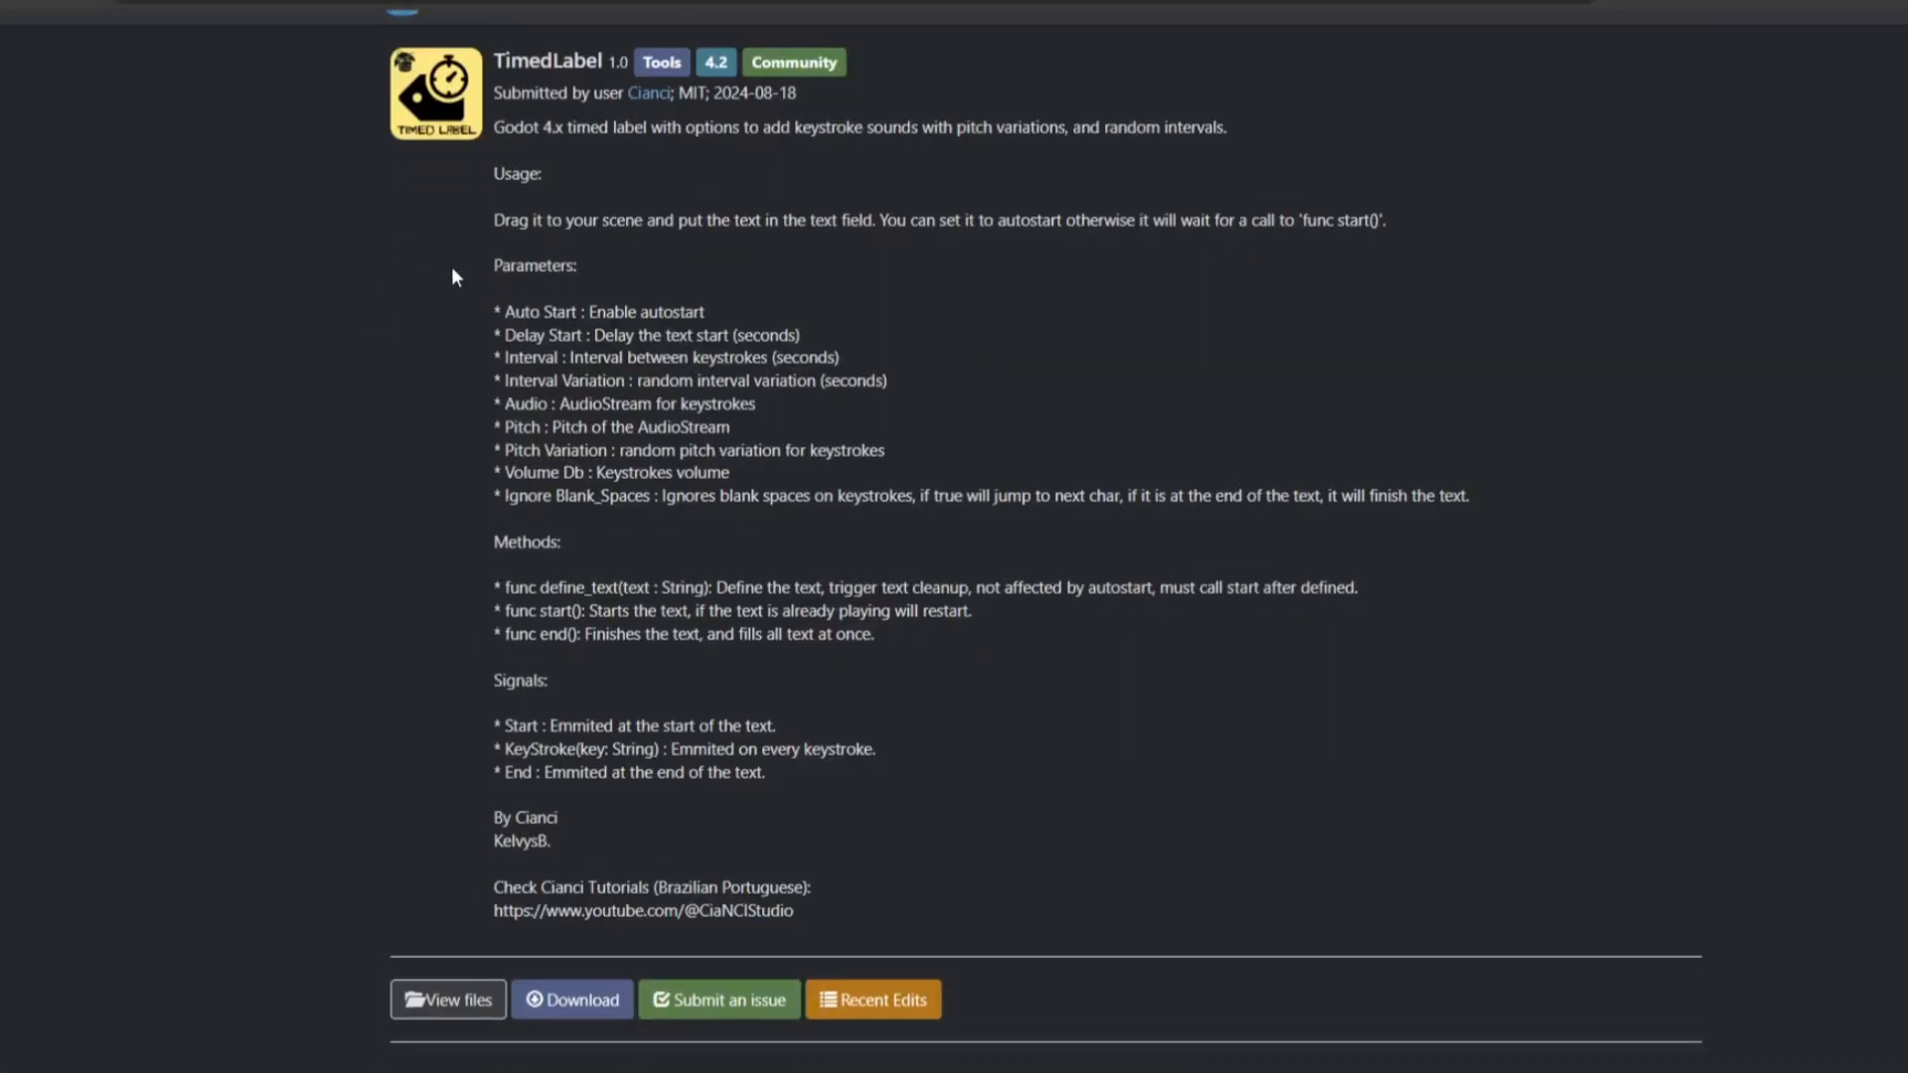
Highlight the TimedLabel Parameters bullet list from Auto Start through Ignore Blank_Spaces
scroll("up", 3)
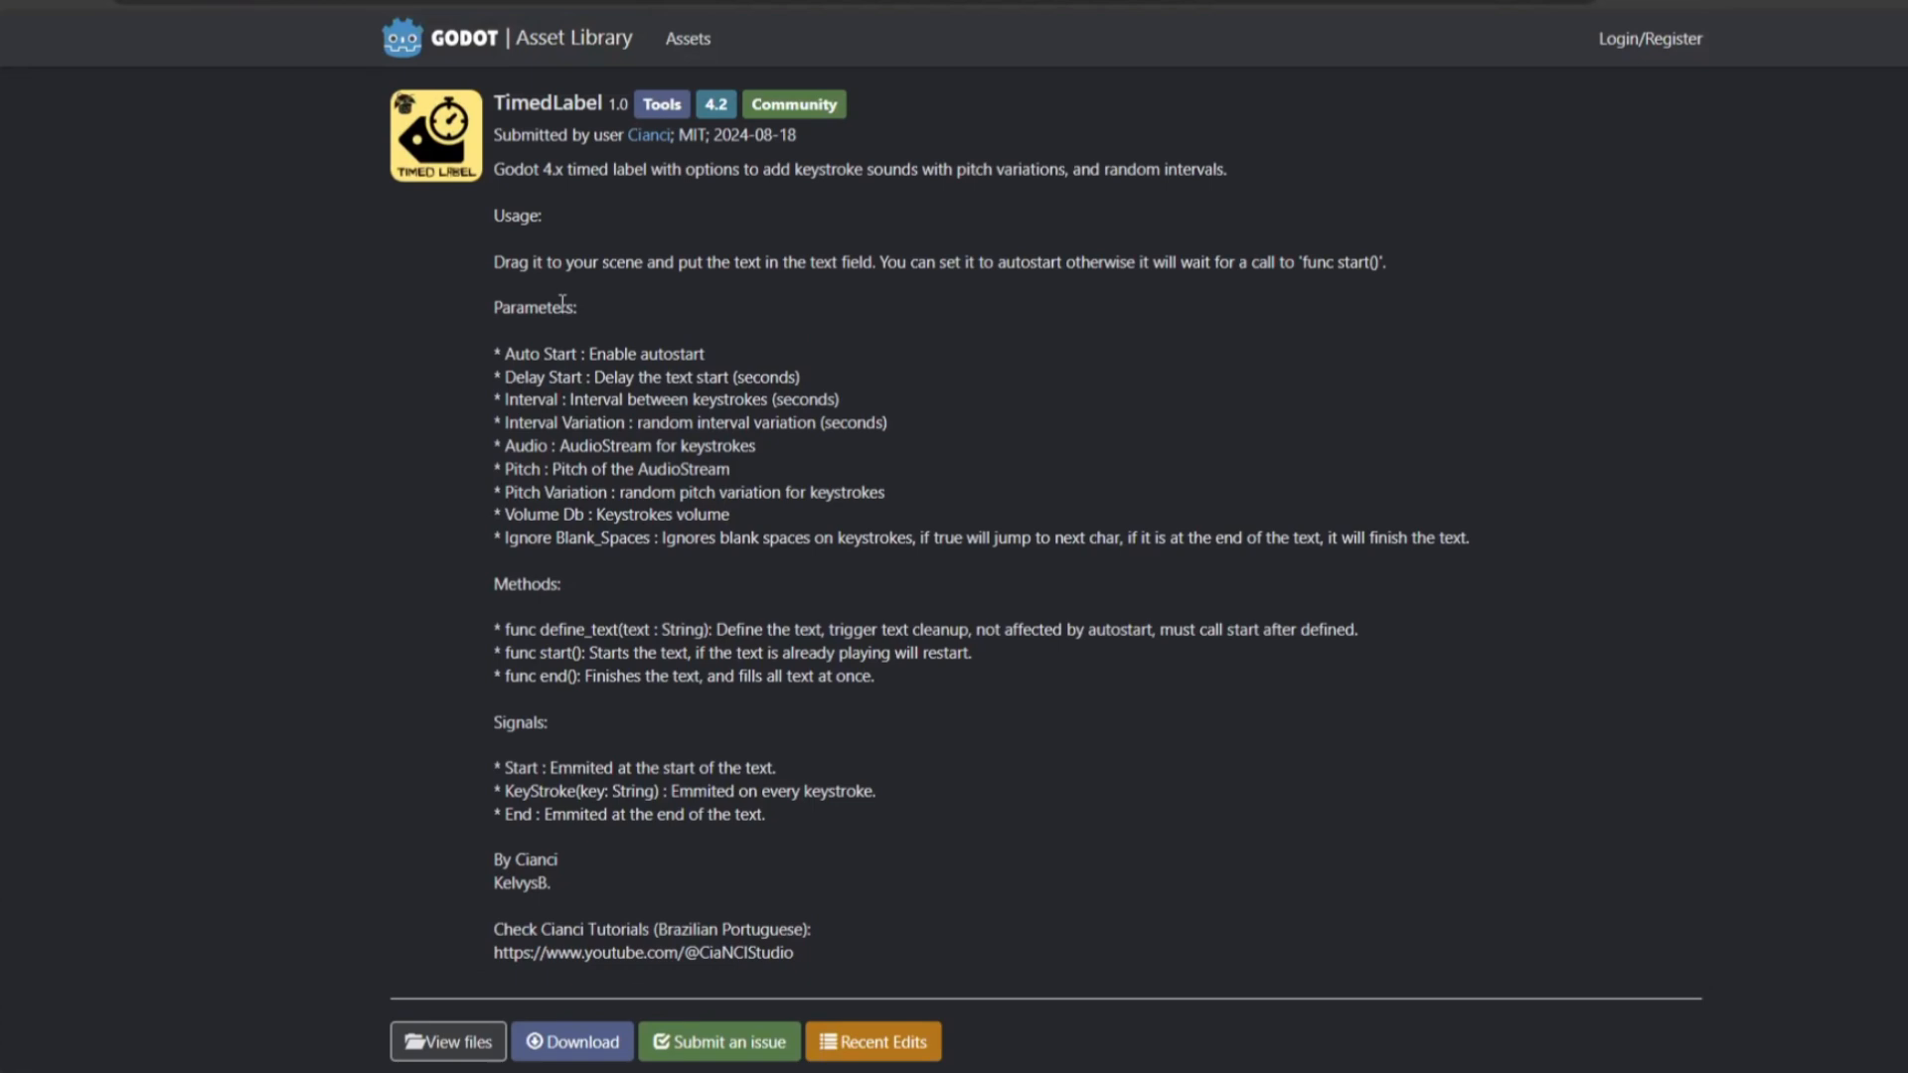
mouse_move(503, 351)
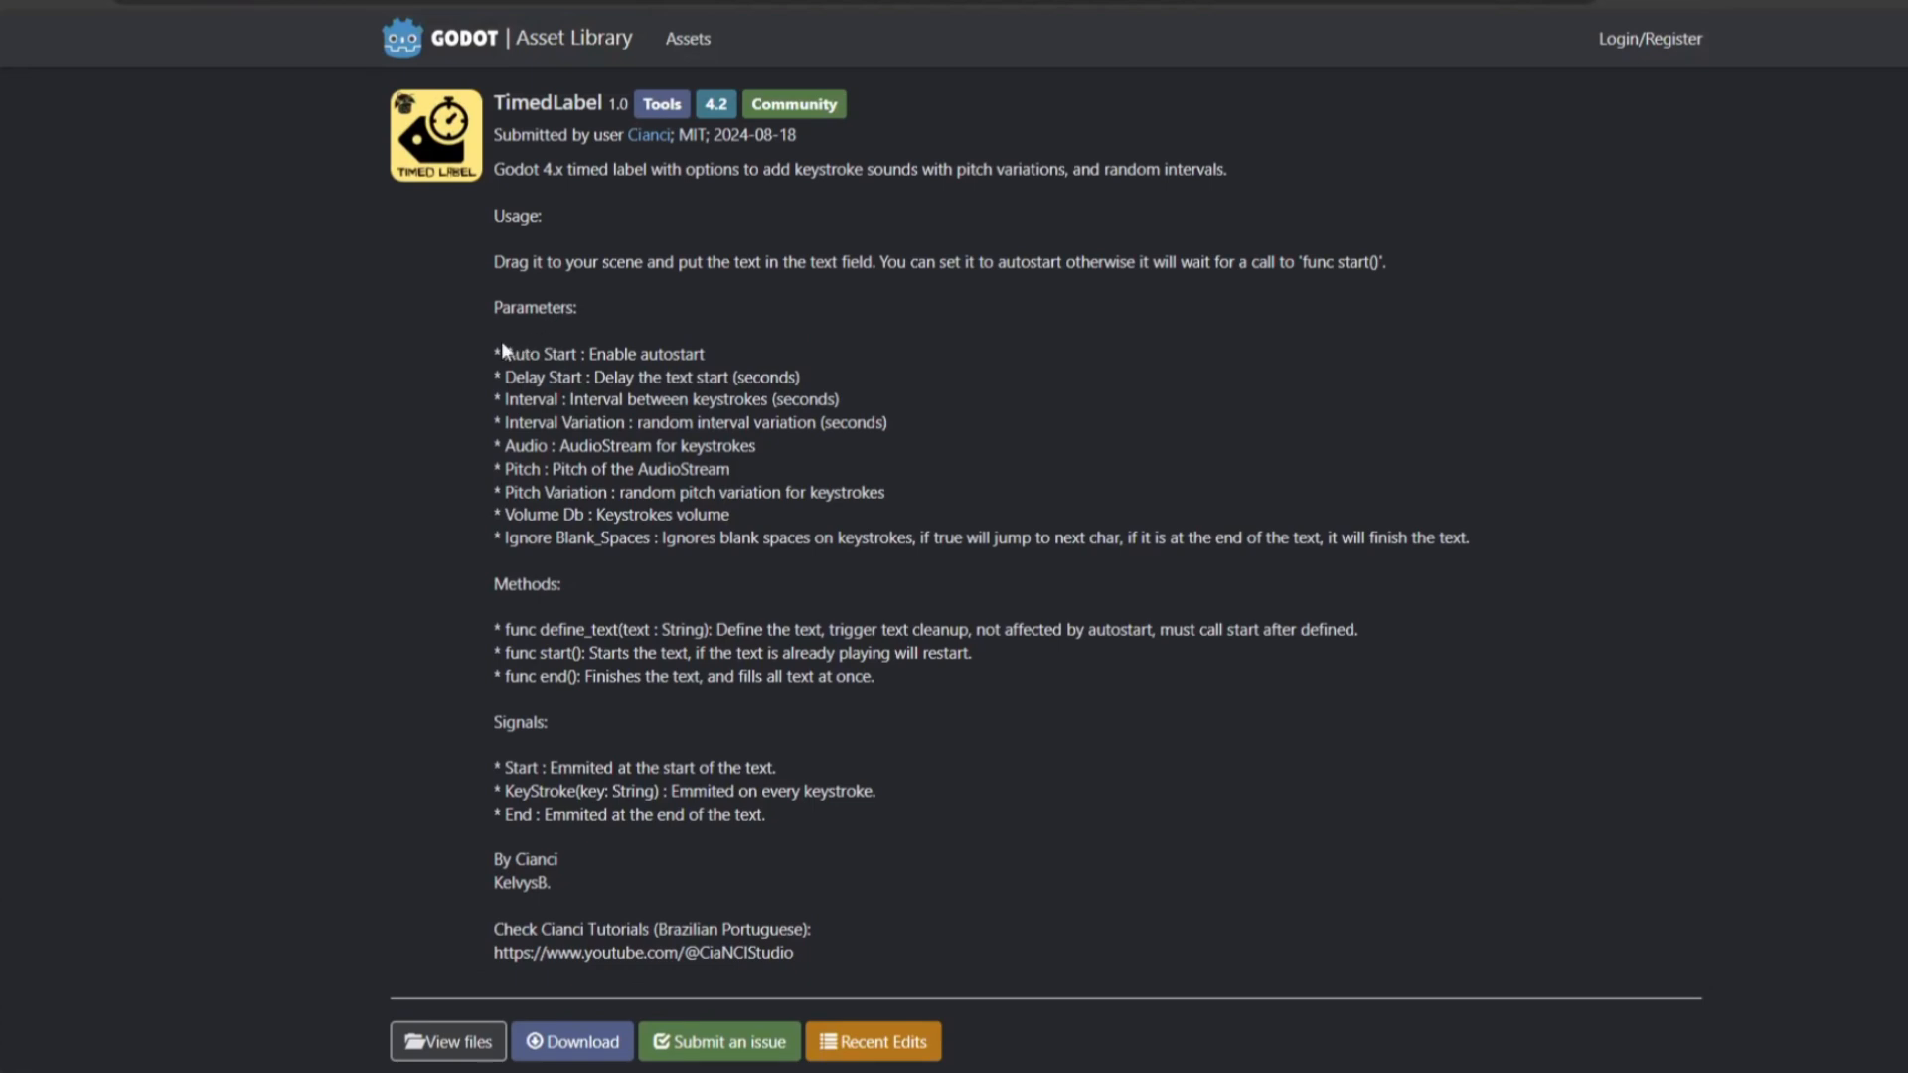
left_click_drag(497, 354, 545, 377)
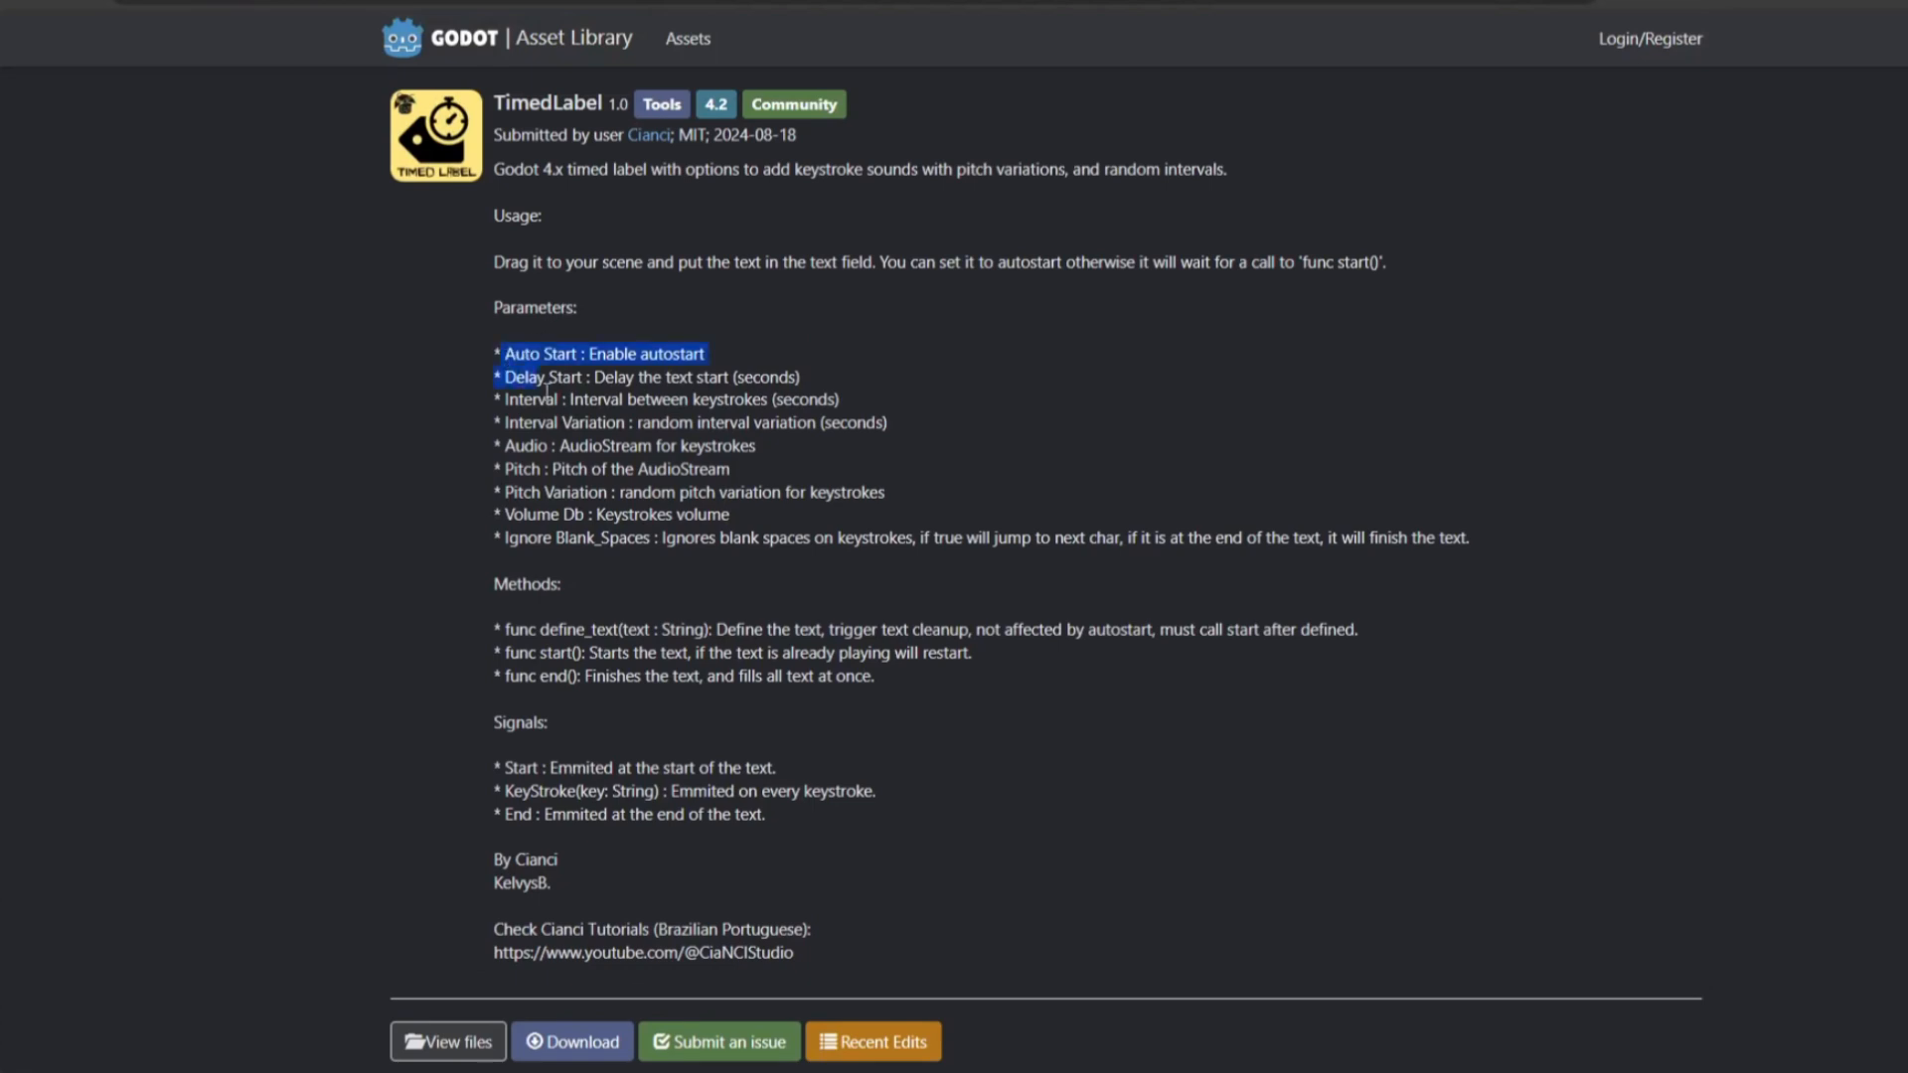
left_click_drag(501, 376, 1469, 537)
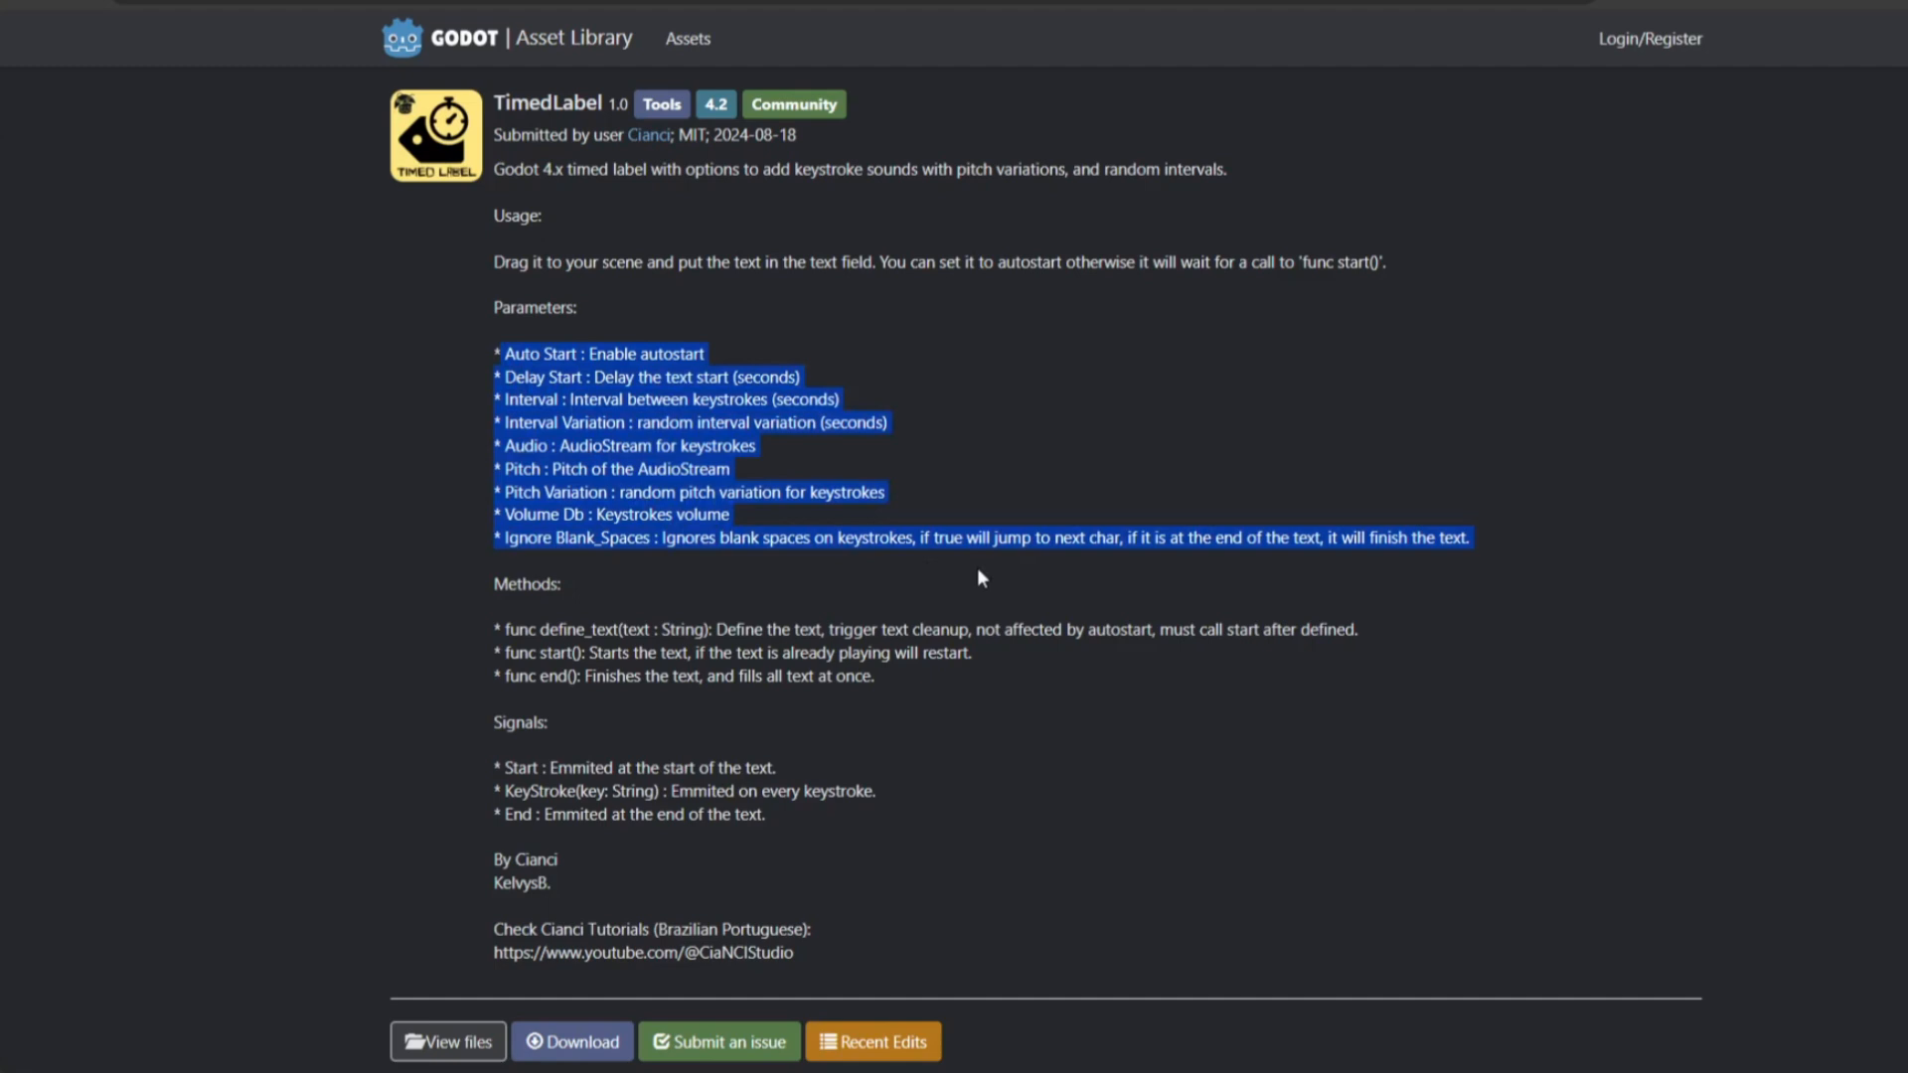
scroll("down", 3)
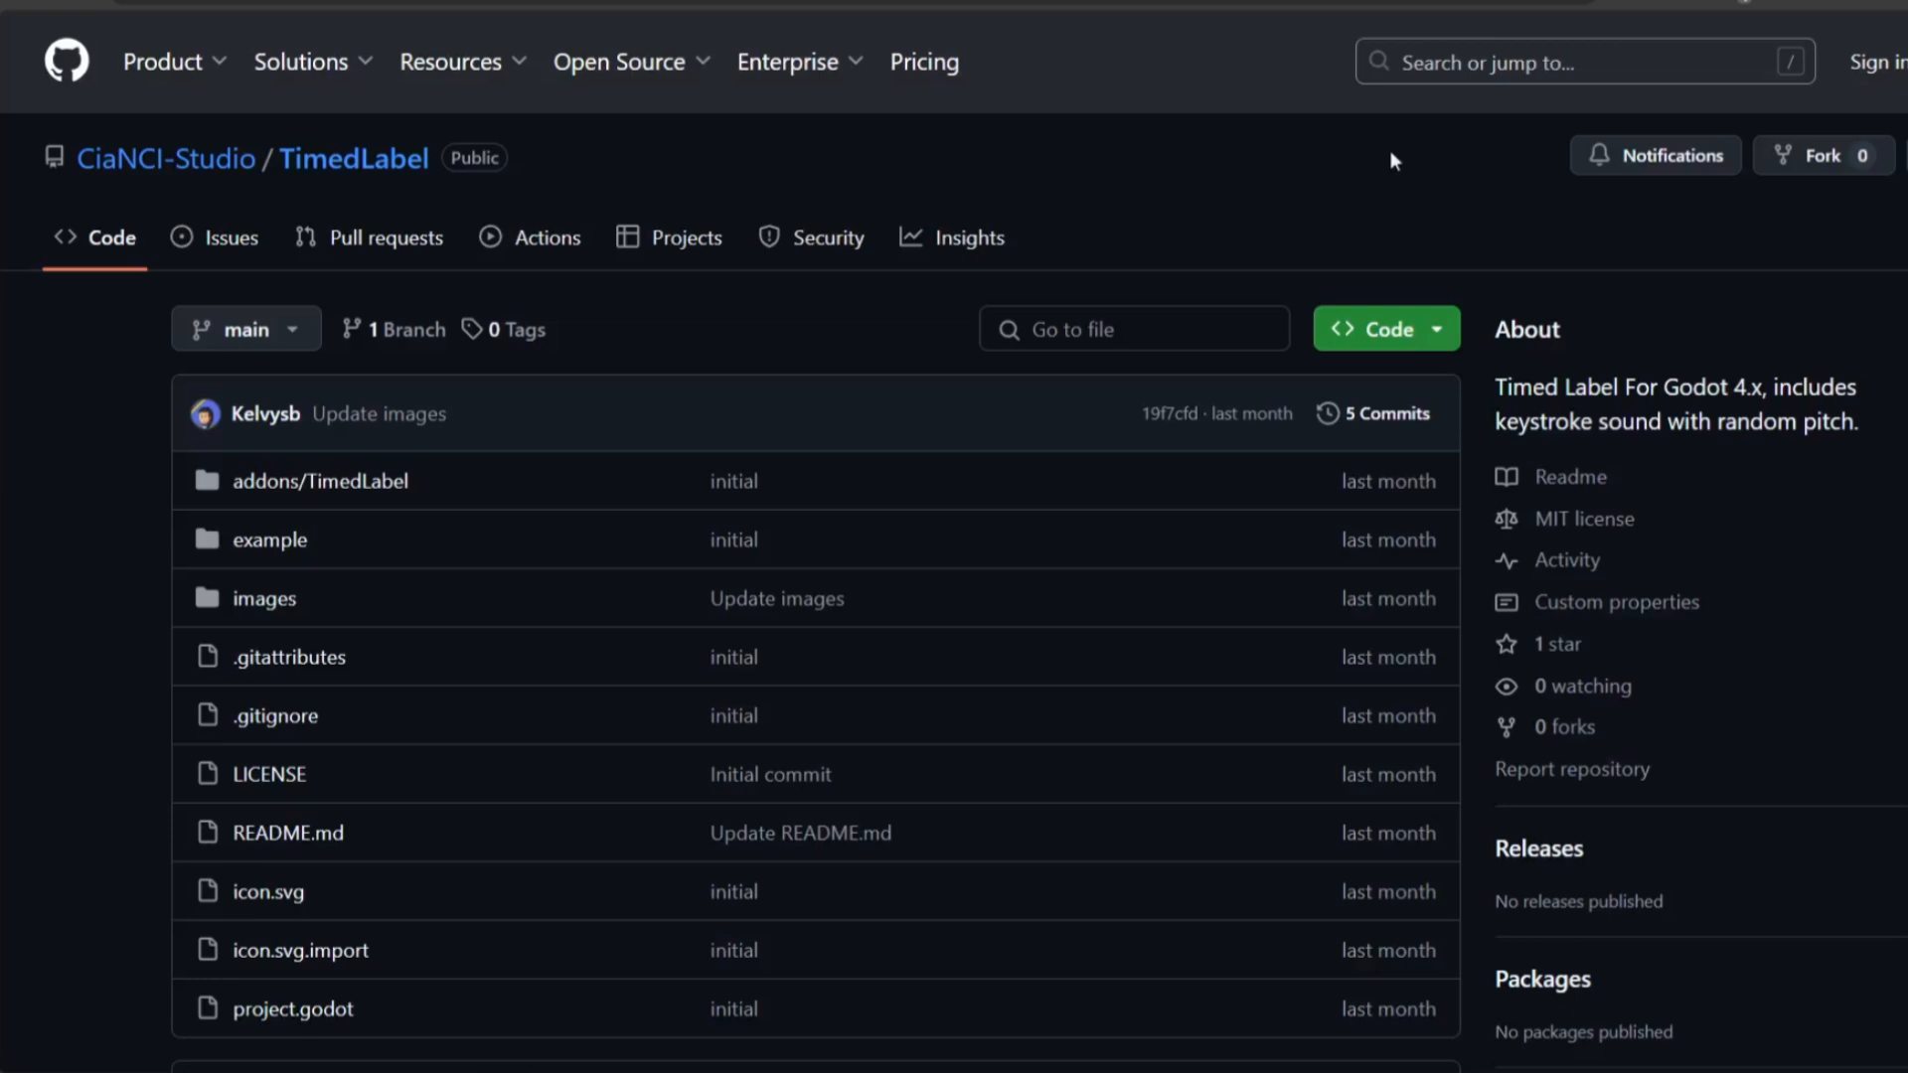
Scroll the CiaNCI-Studio/TimedLabel repository down to its README usage notes
scroll("down", 3)
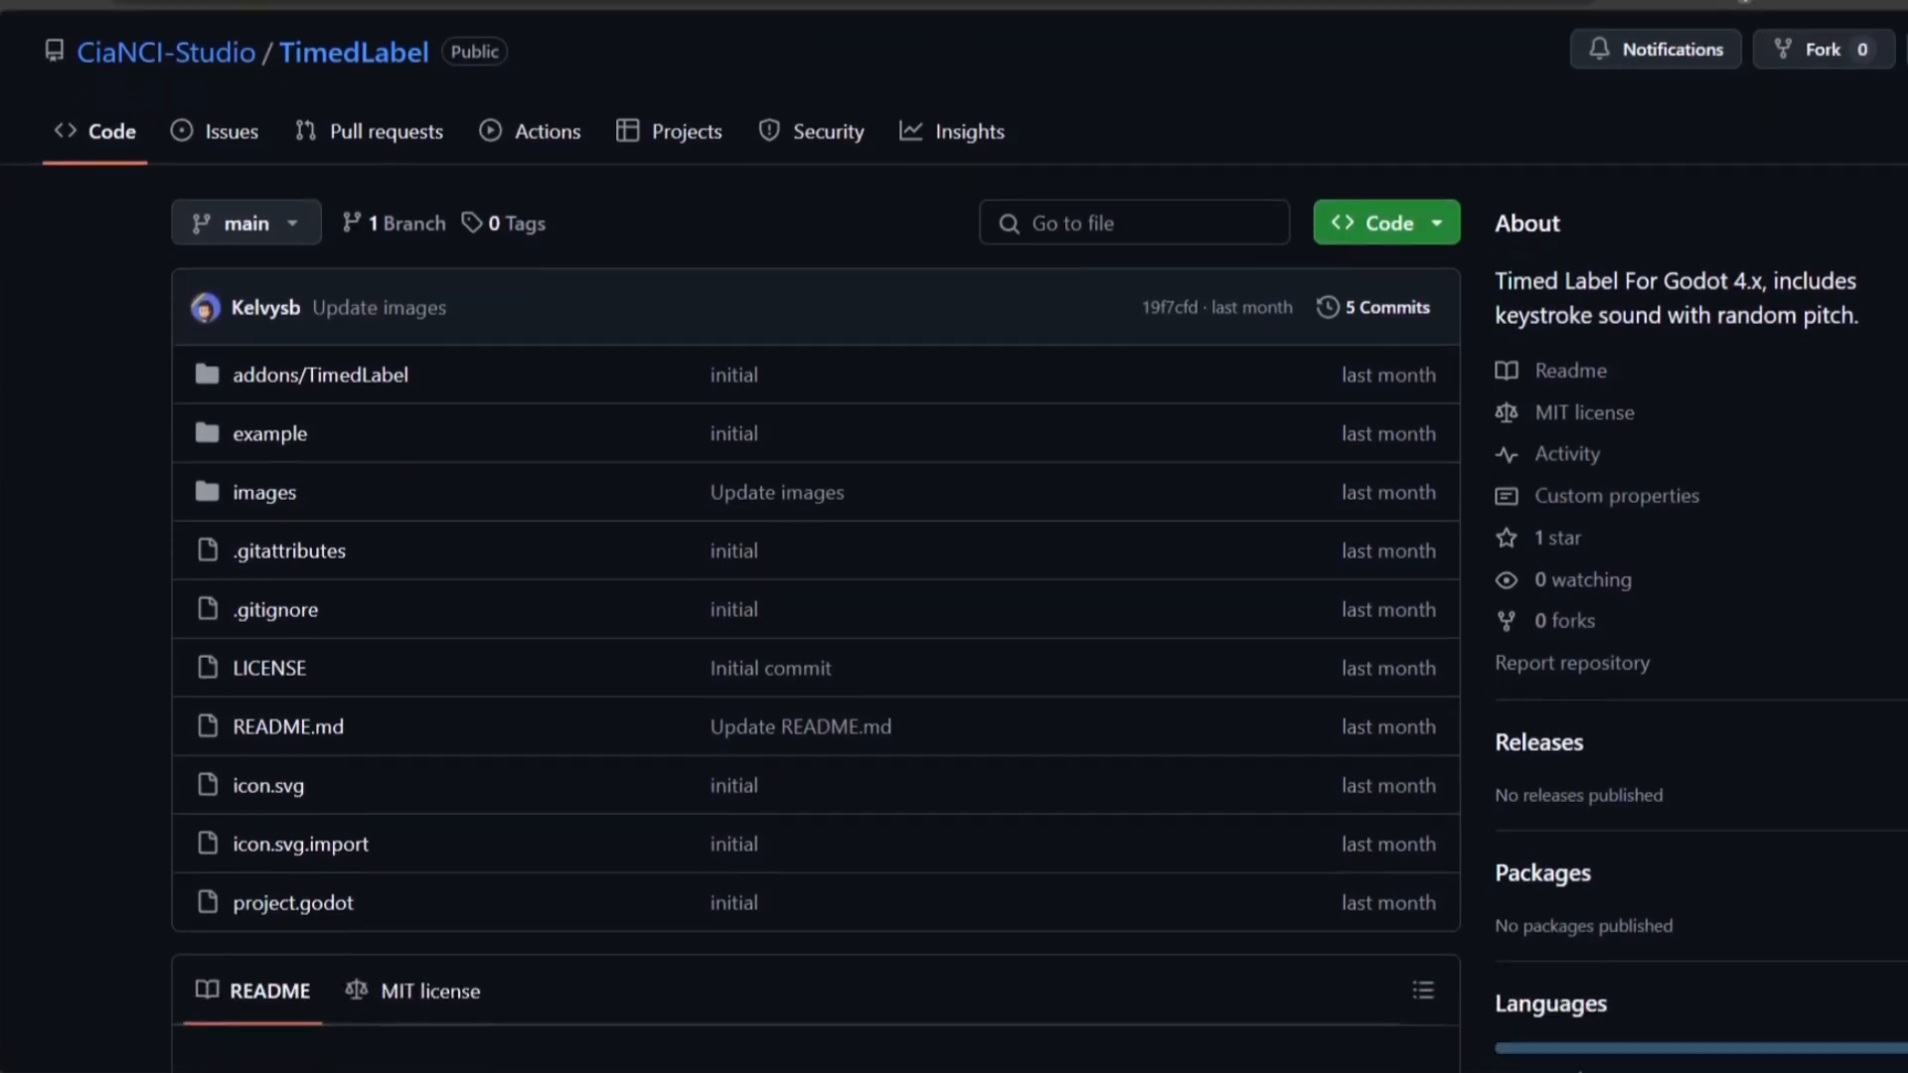
scroll("down", 3)
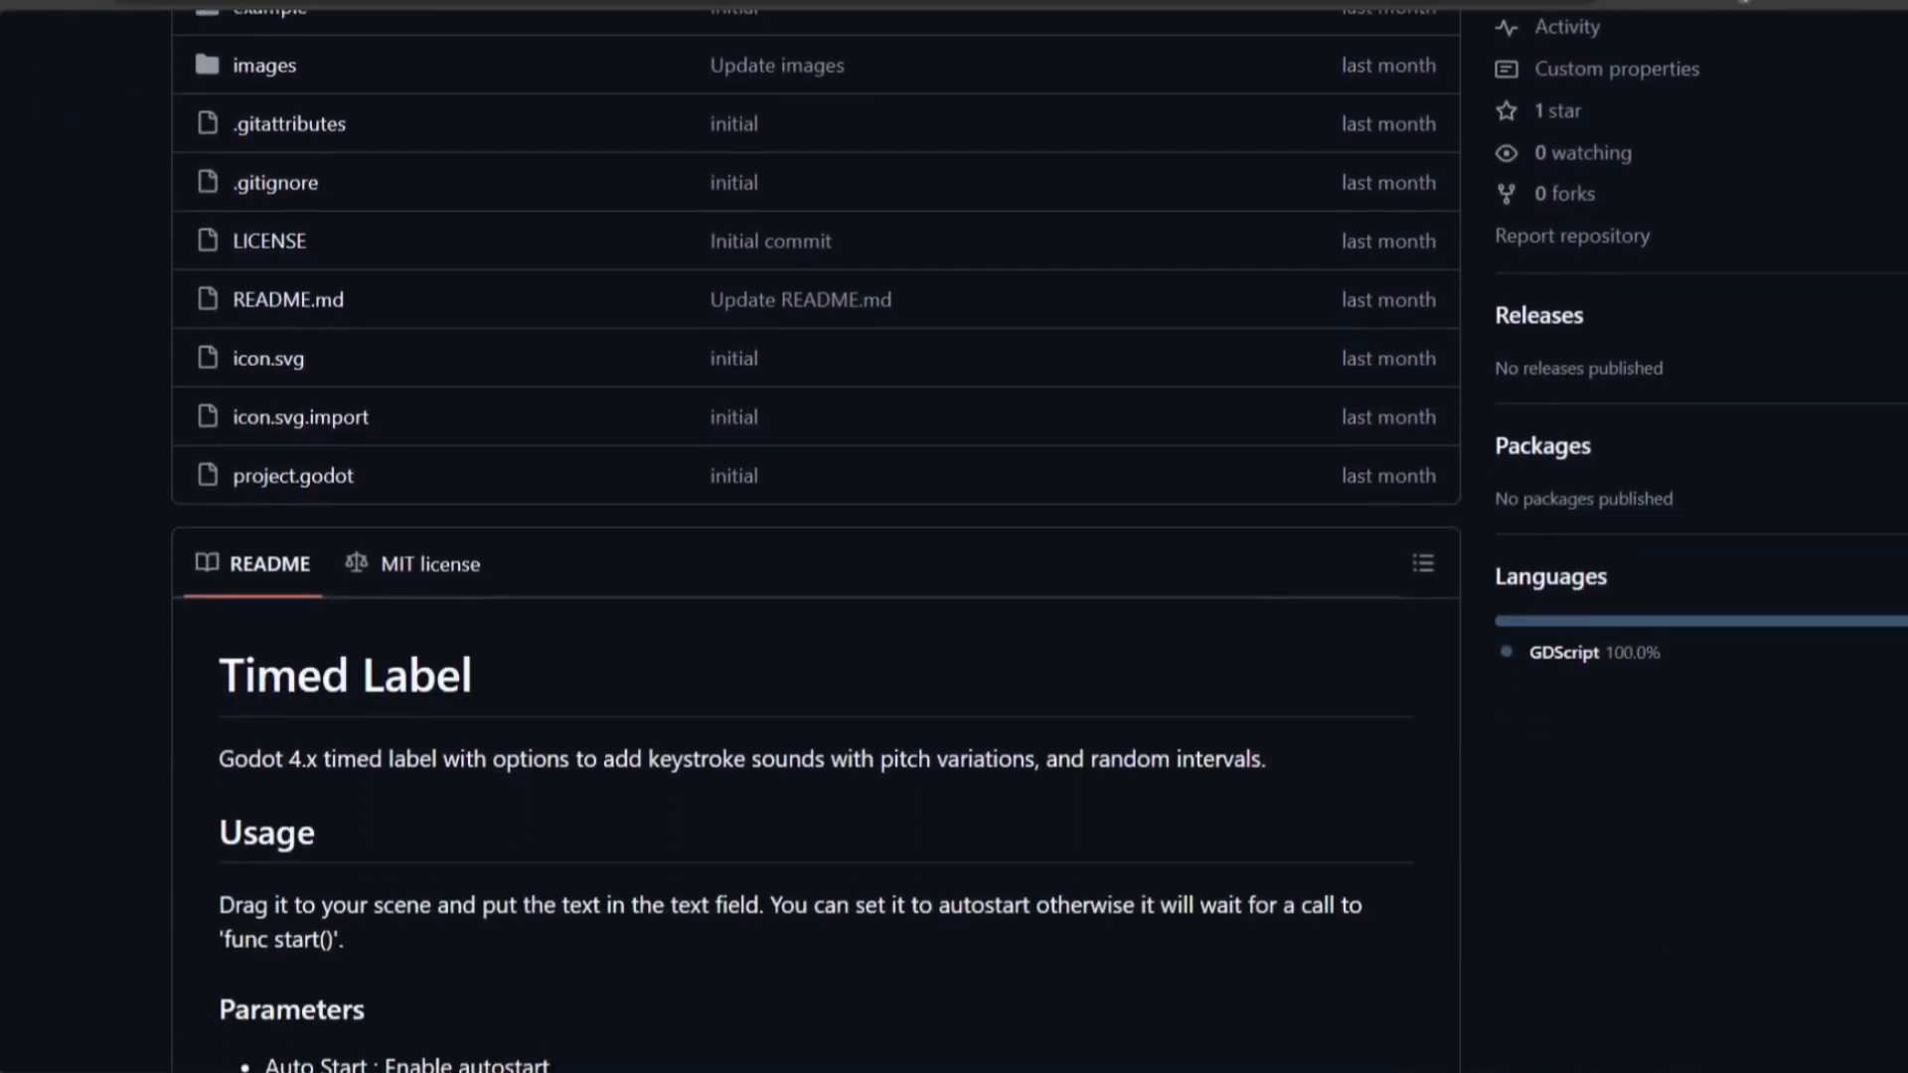
scroll("down", 3)
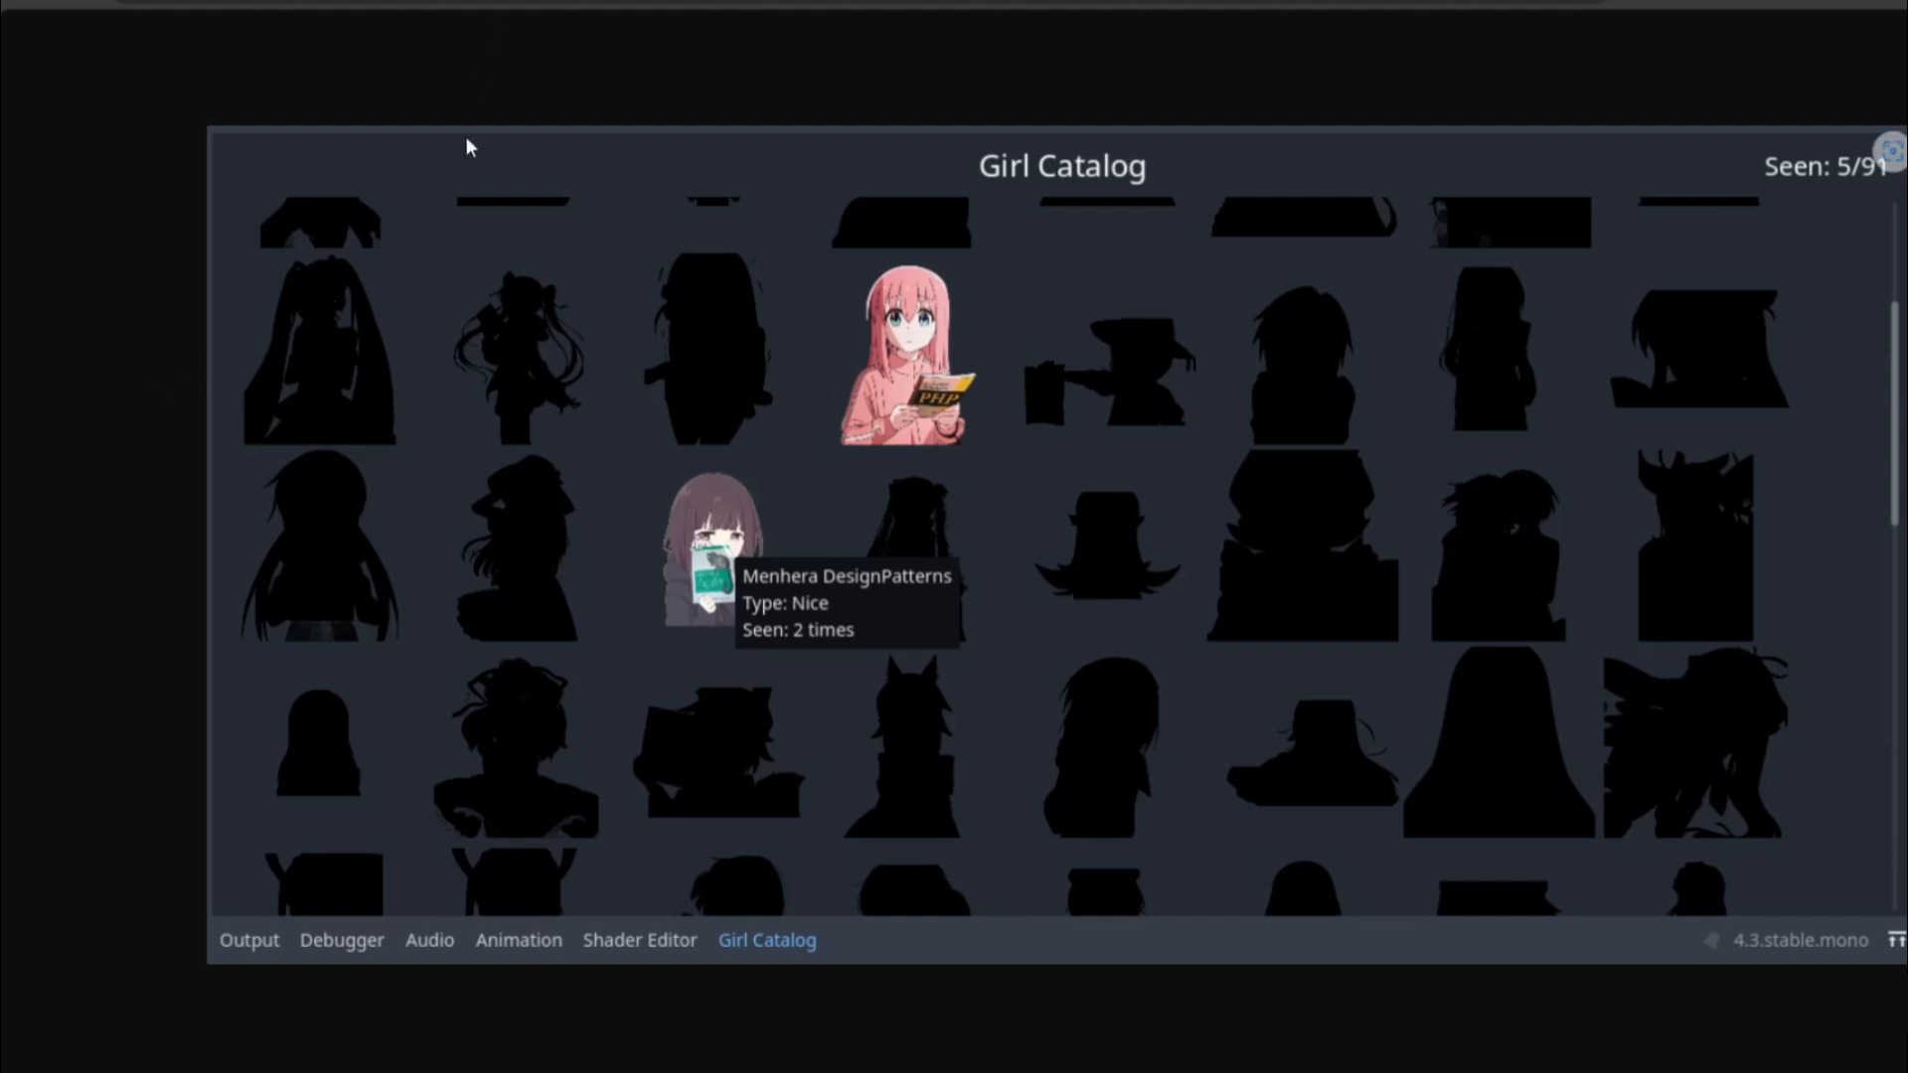
mouse_move(660, 29)
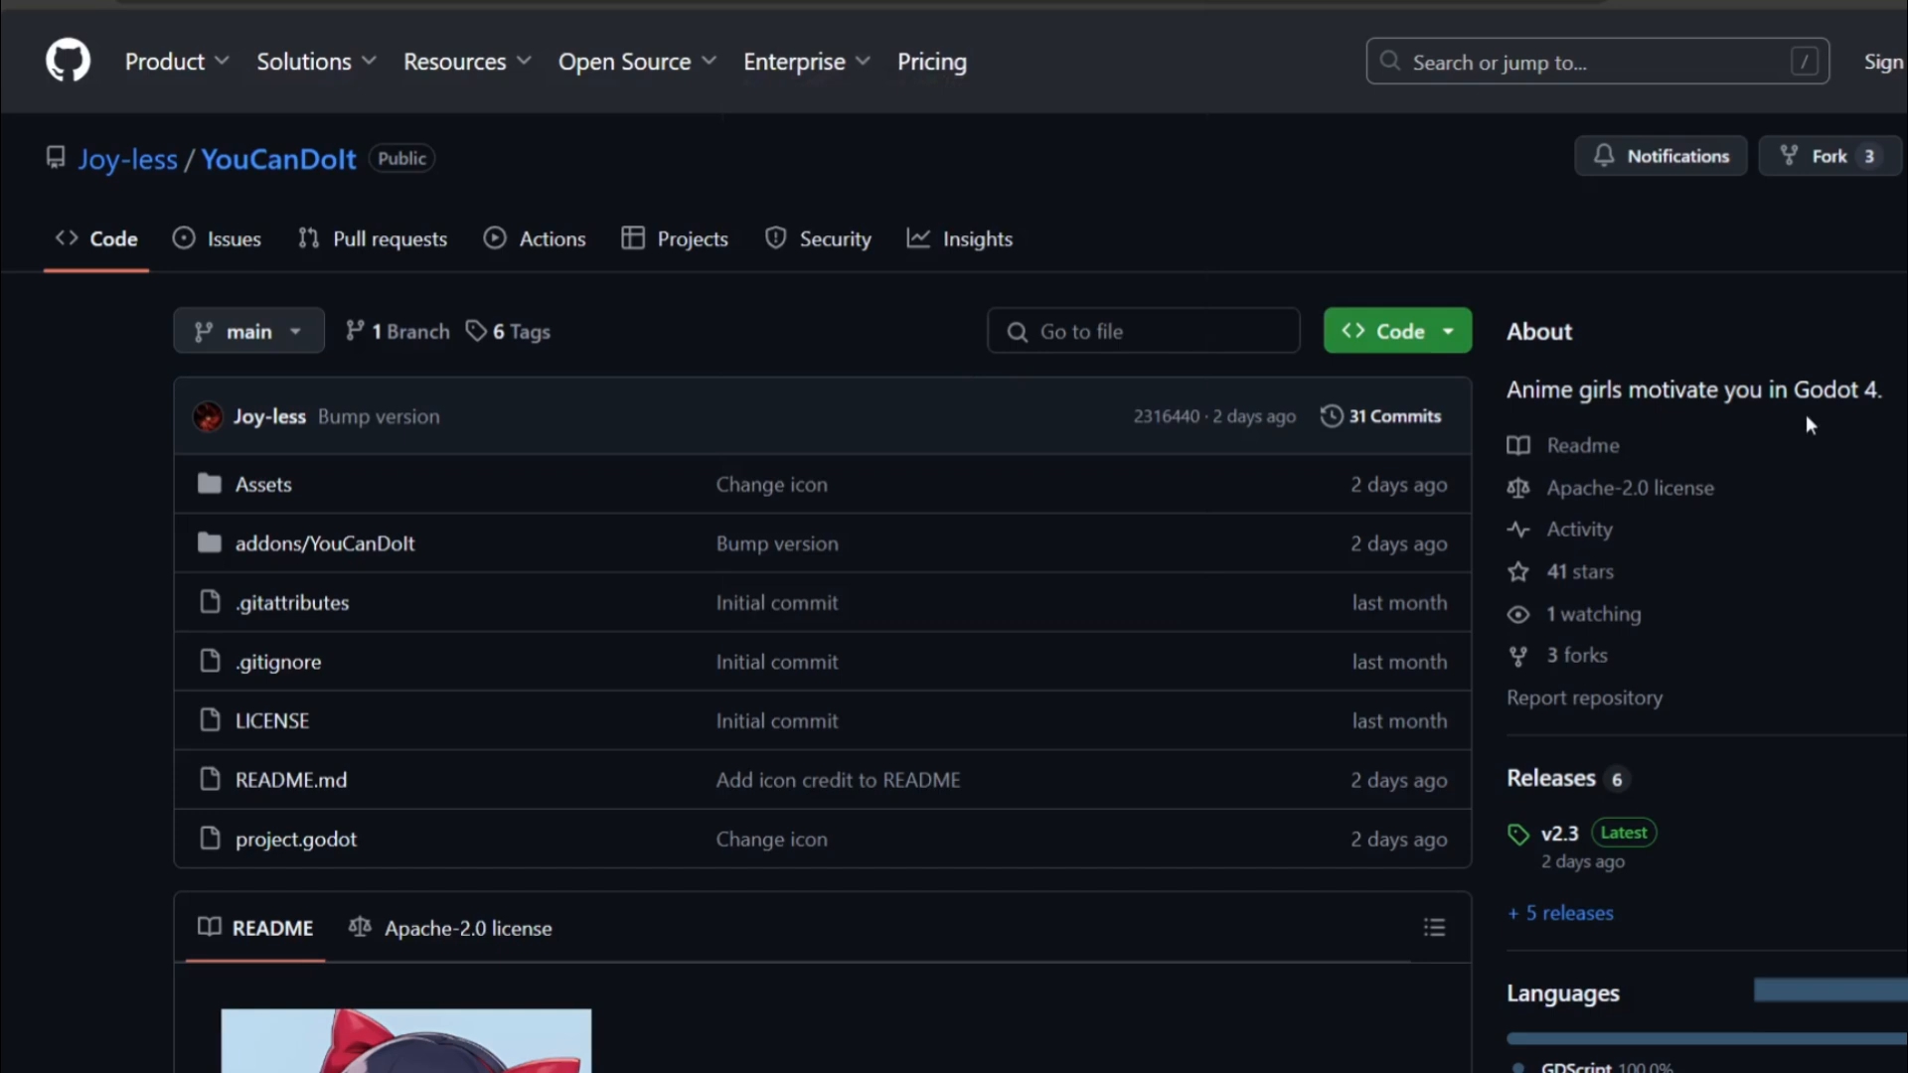
Scroll the Joy-less/YouCanDoIt repository down to its README and screenshots
scroll("down", 3)
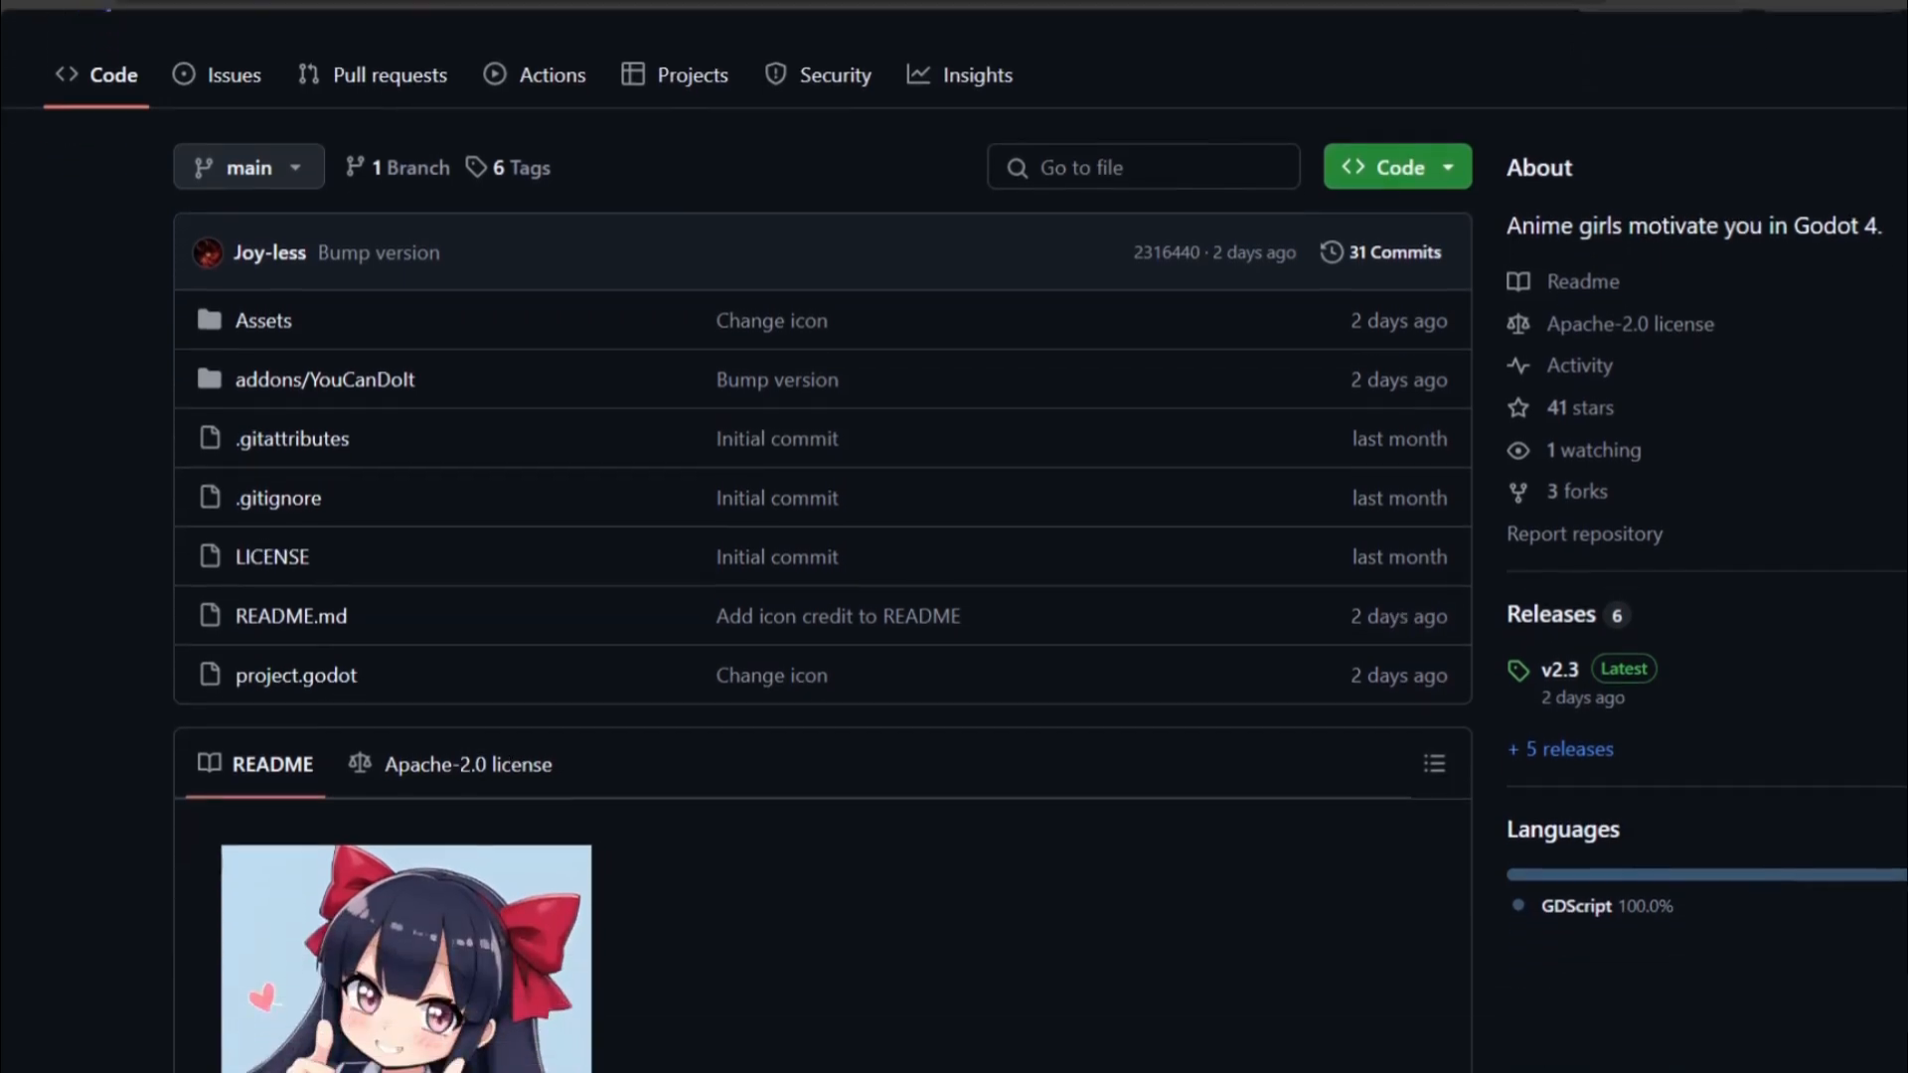
scroll("down", 3)
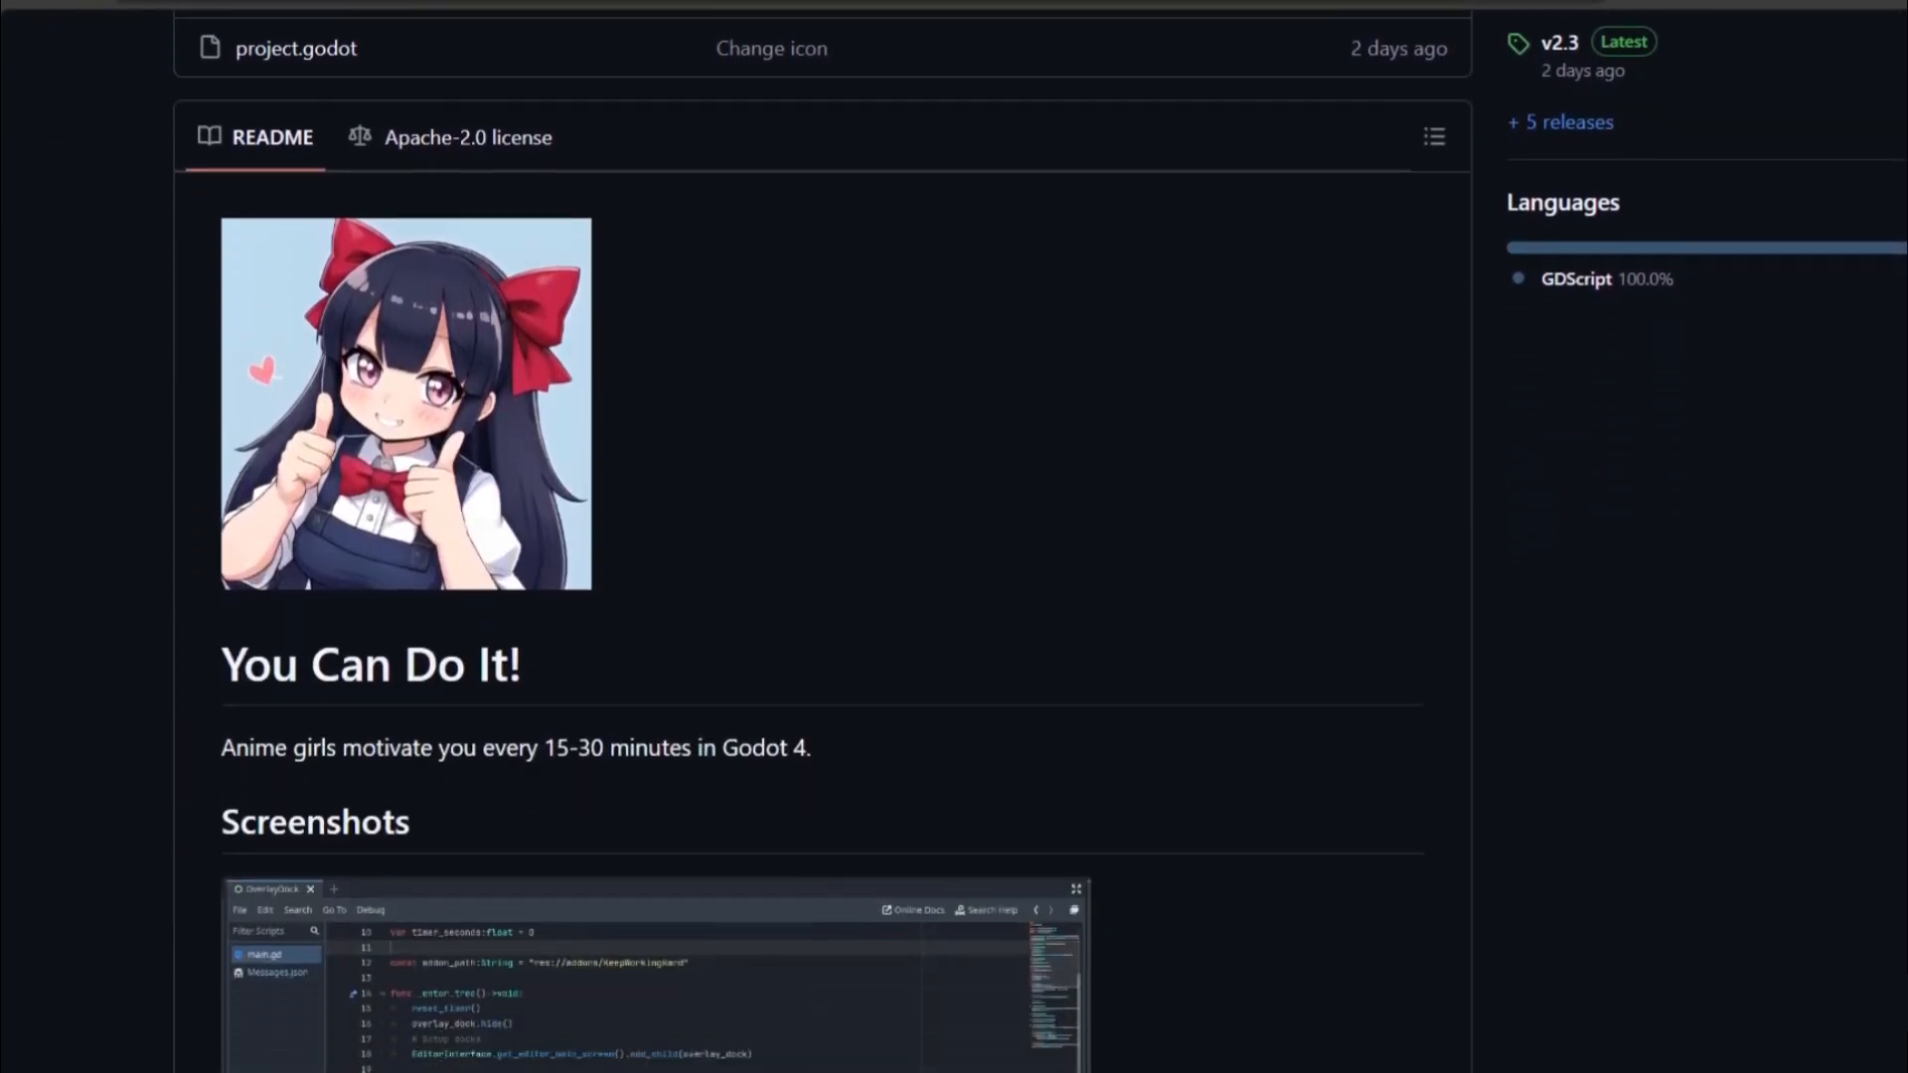
scroll("down", 3)
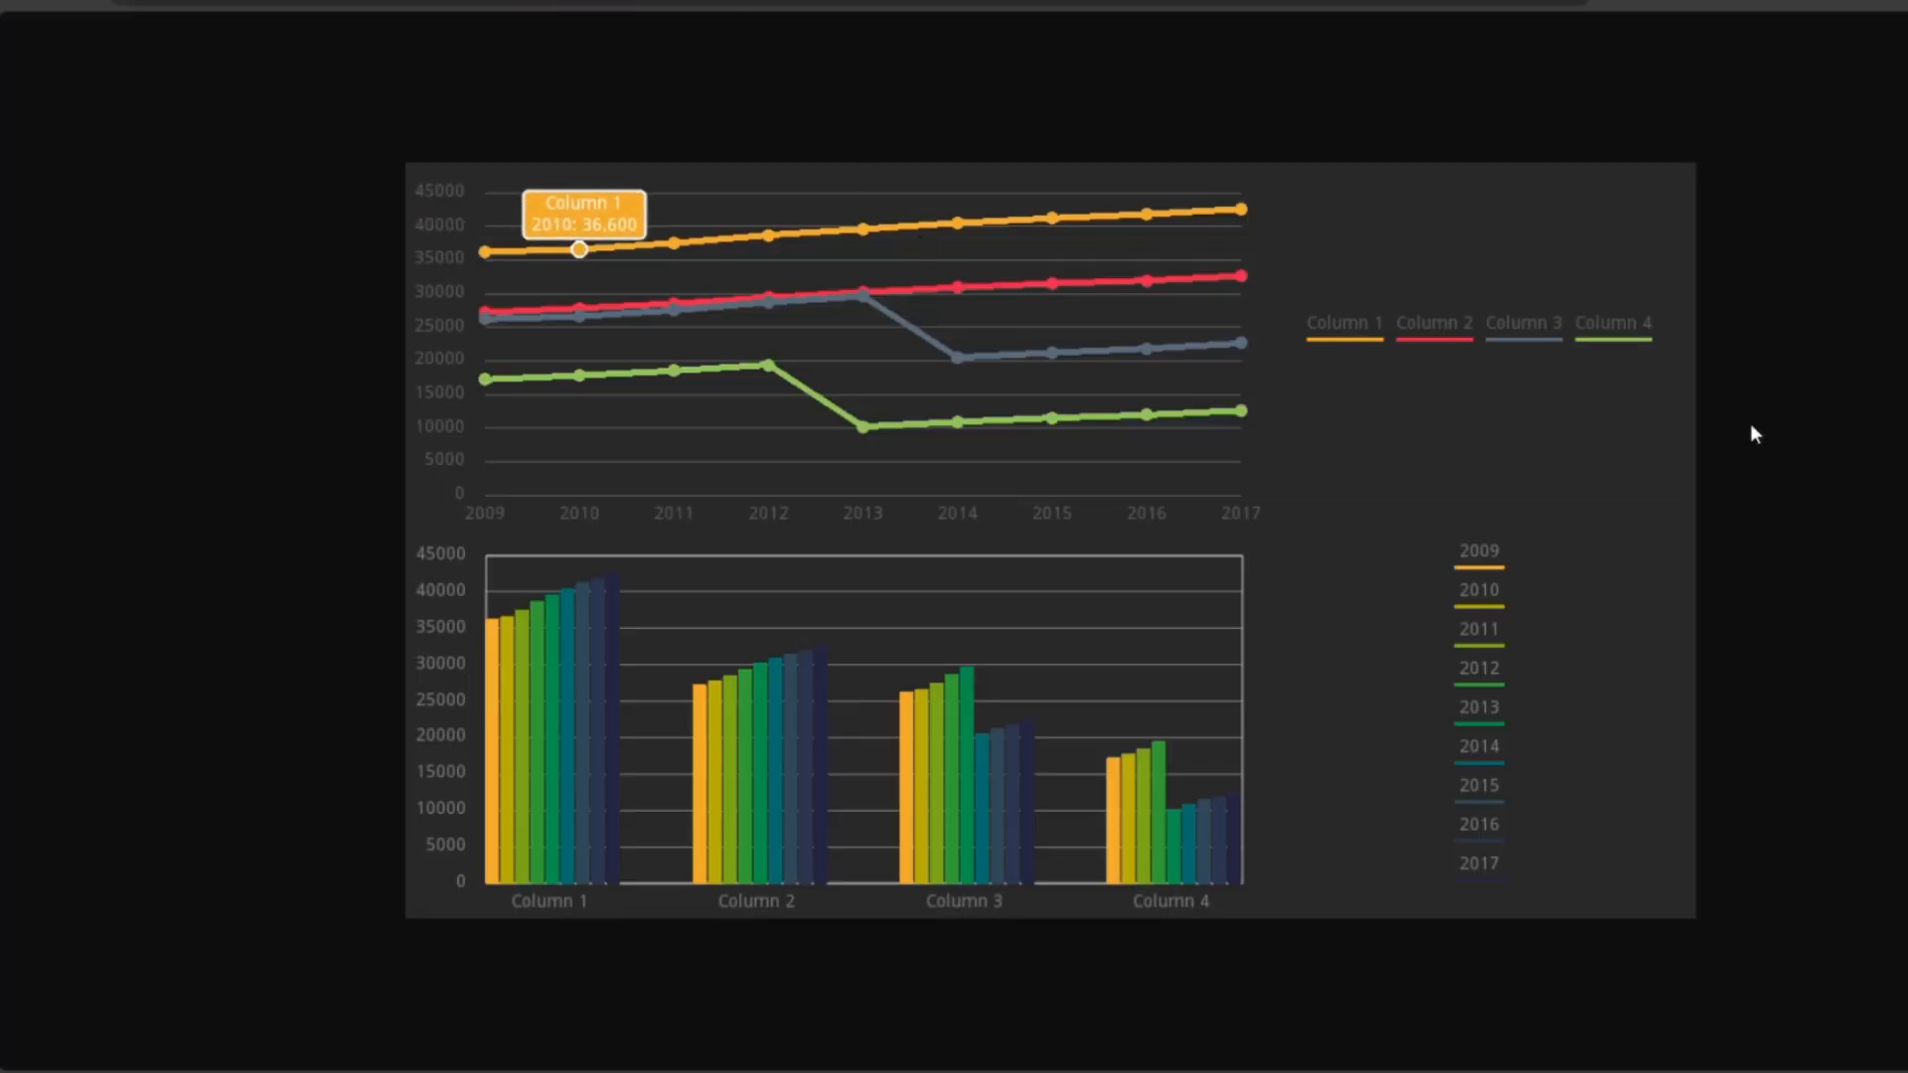
mouse_move(674, 370)
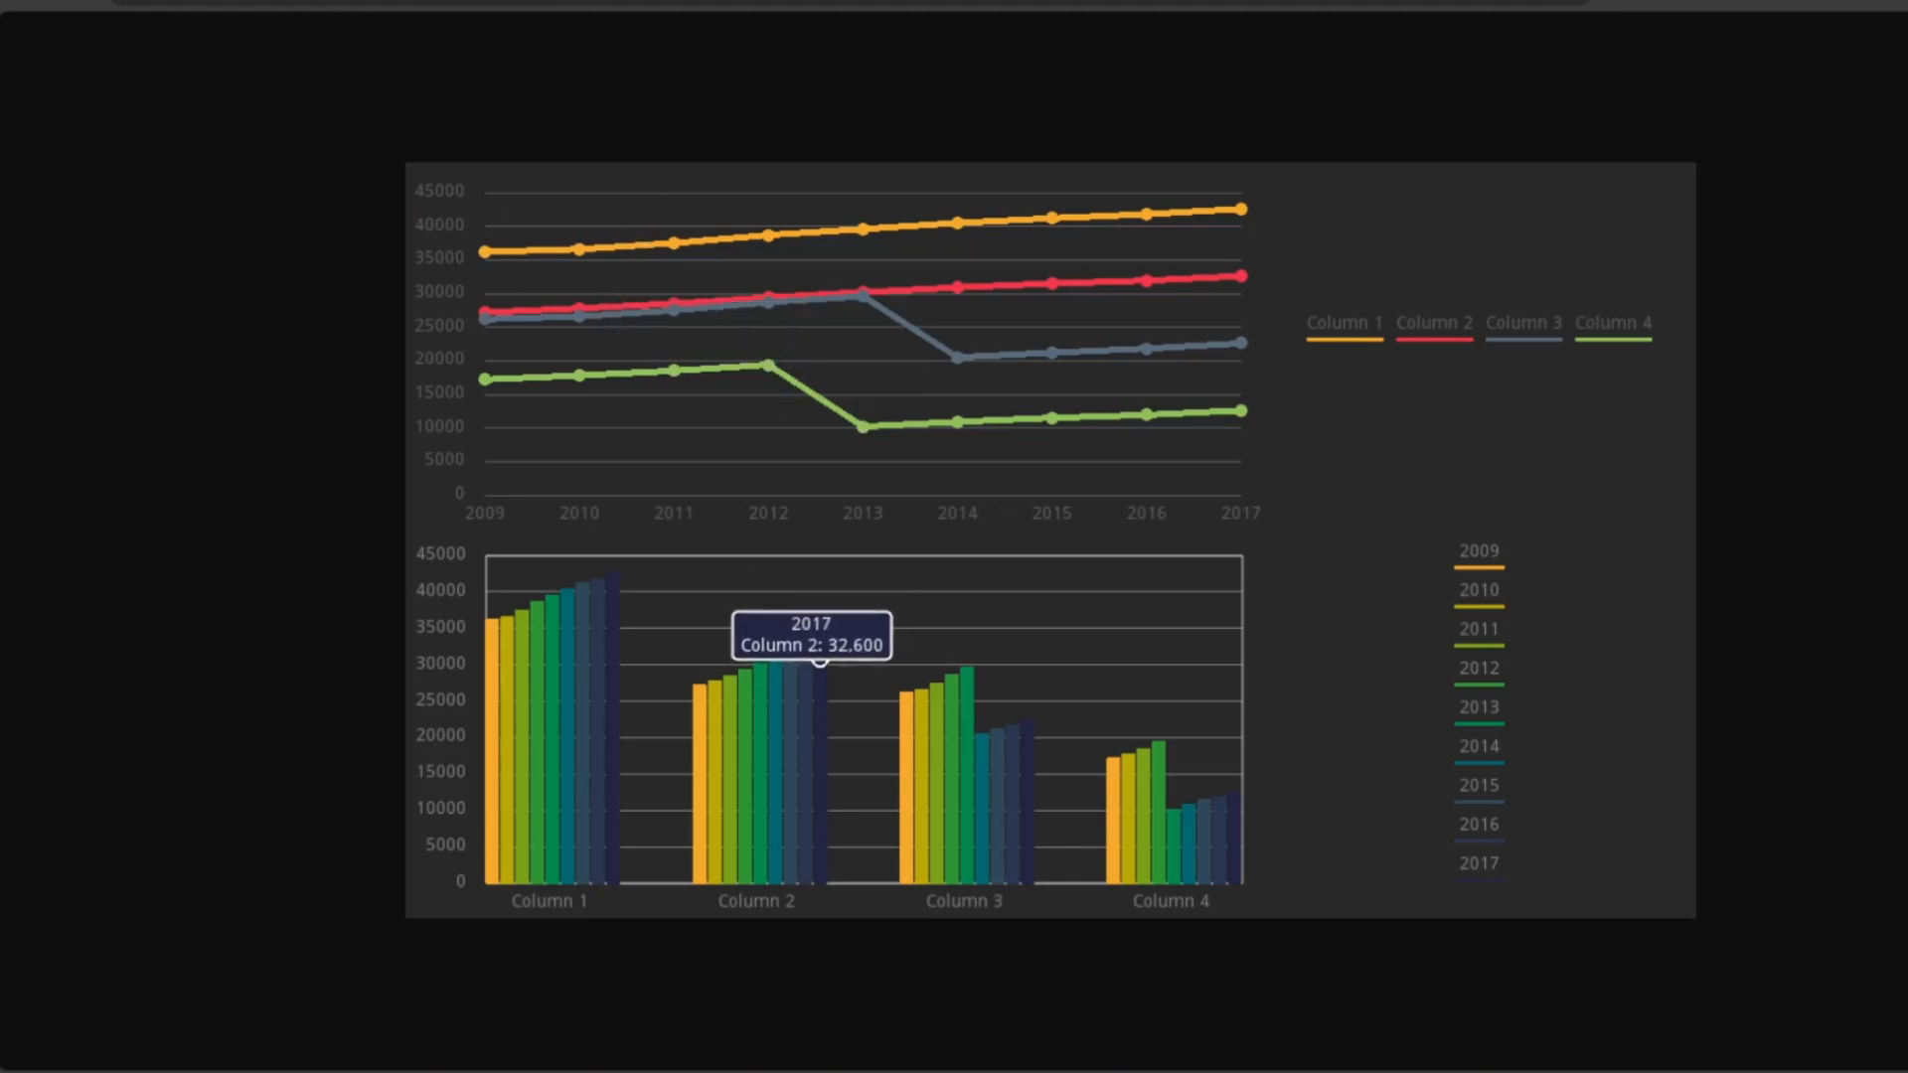
mouse_move(614, 589)
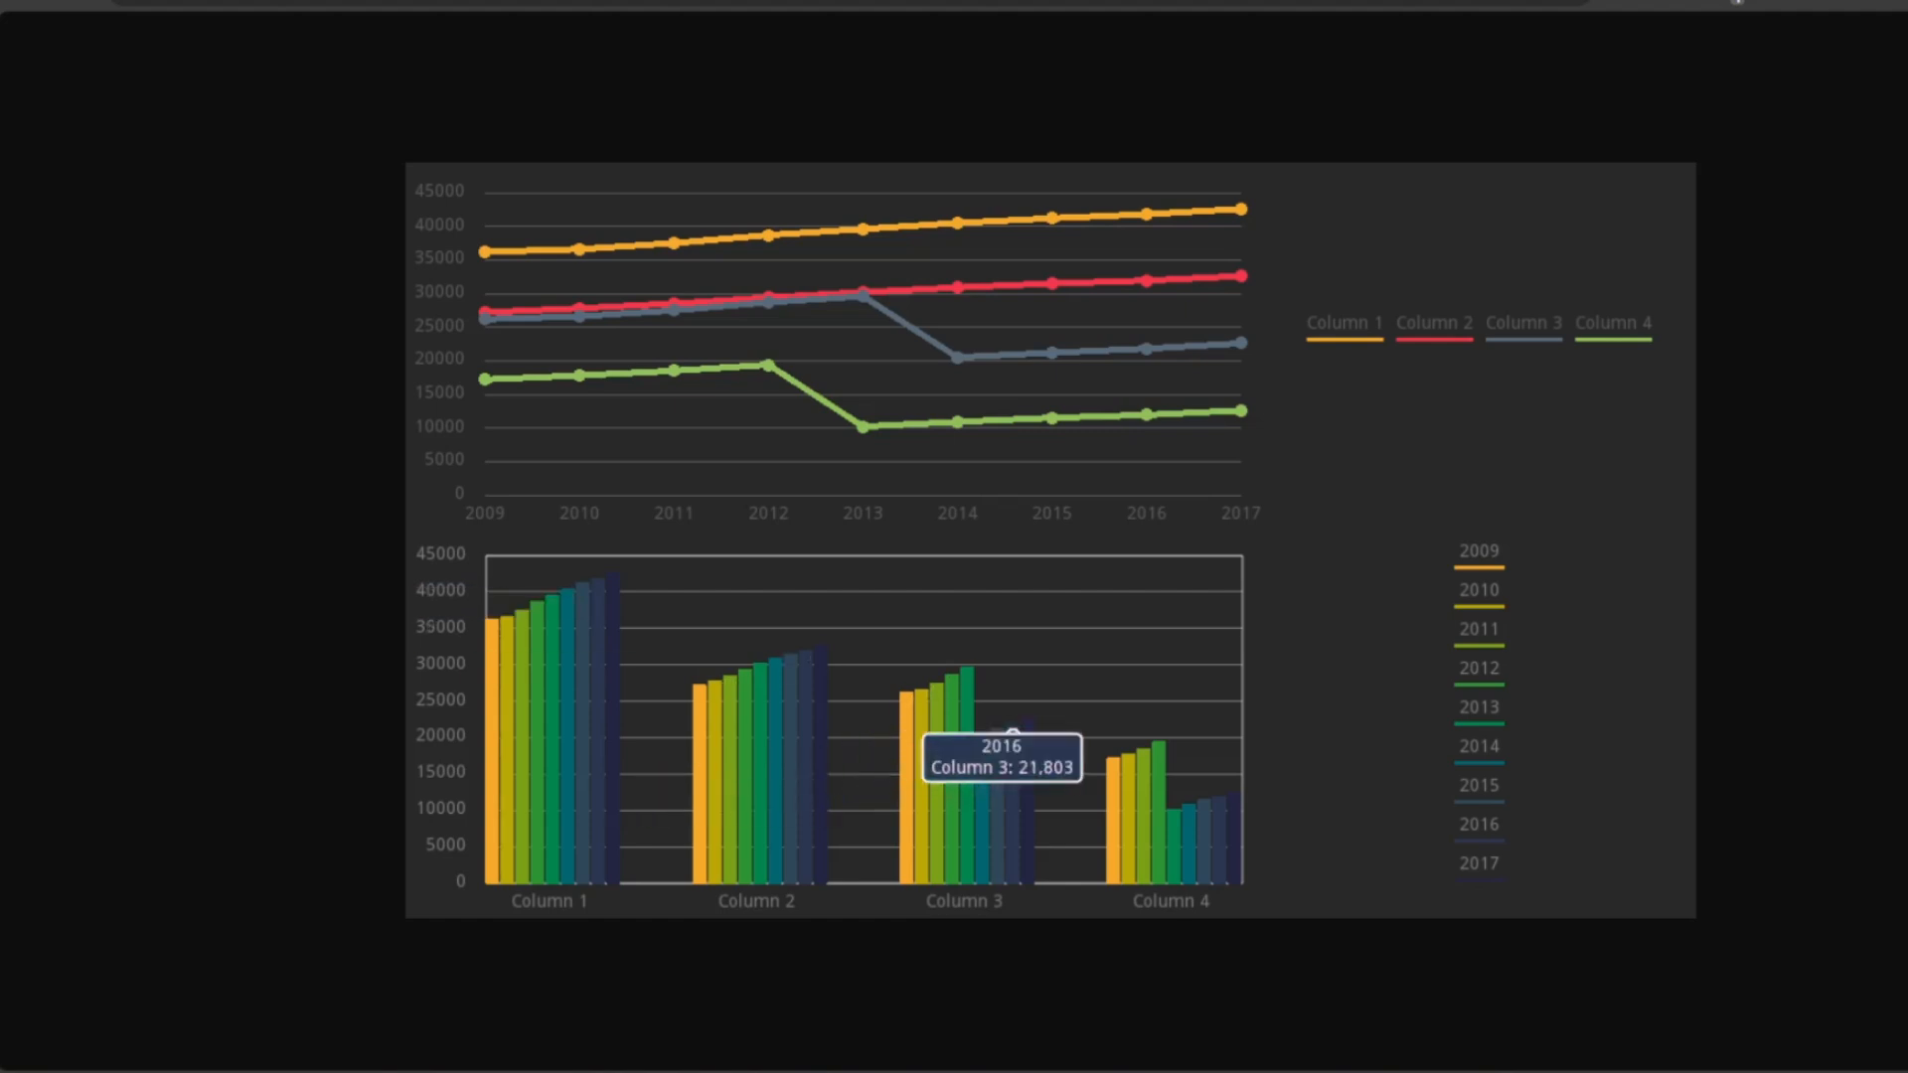
mouse_move(1175, 803)
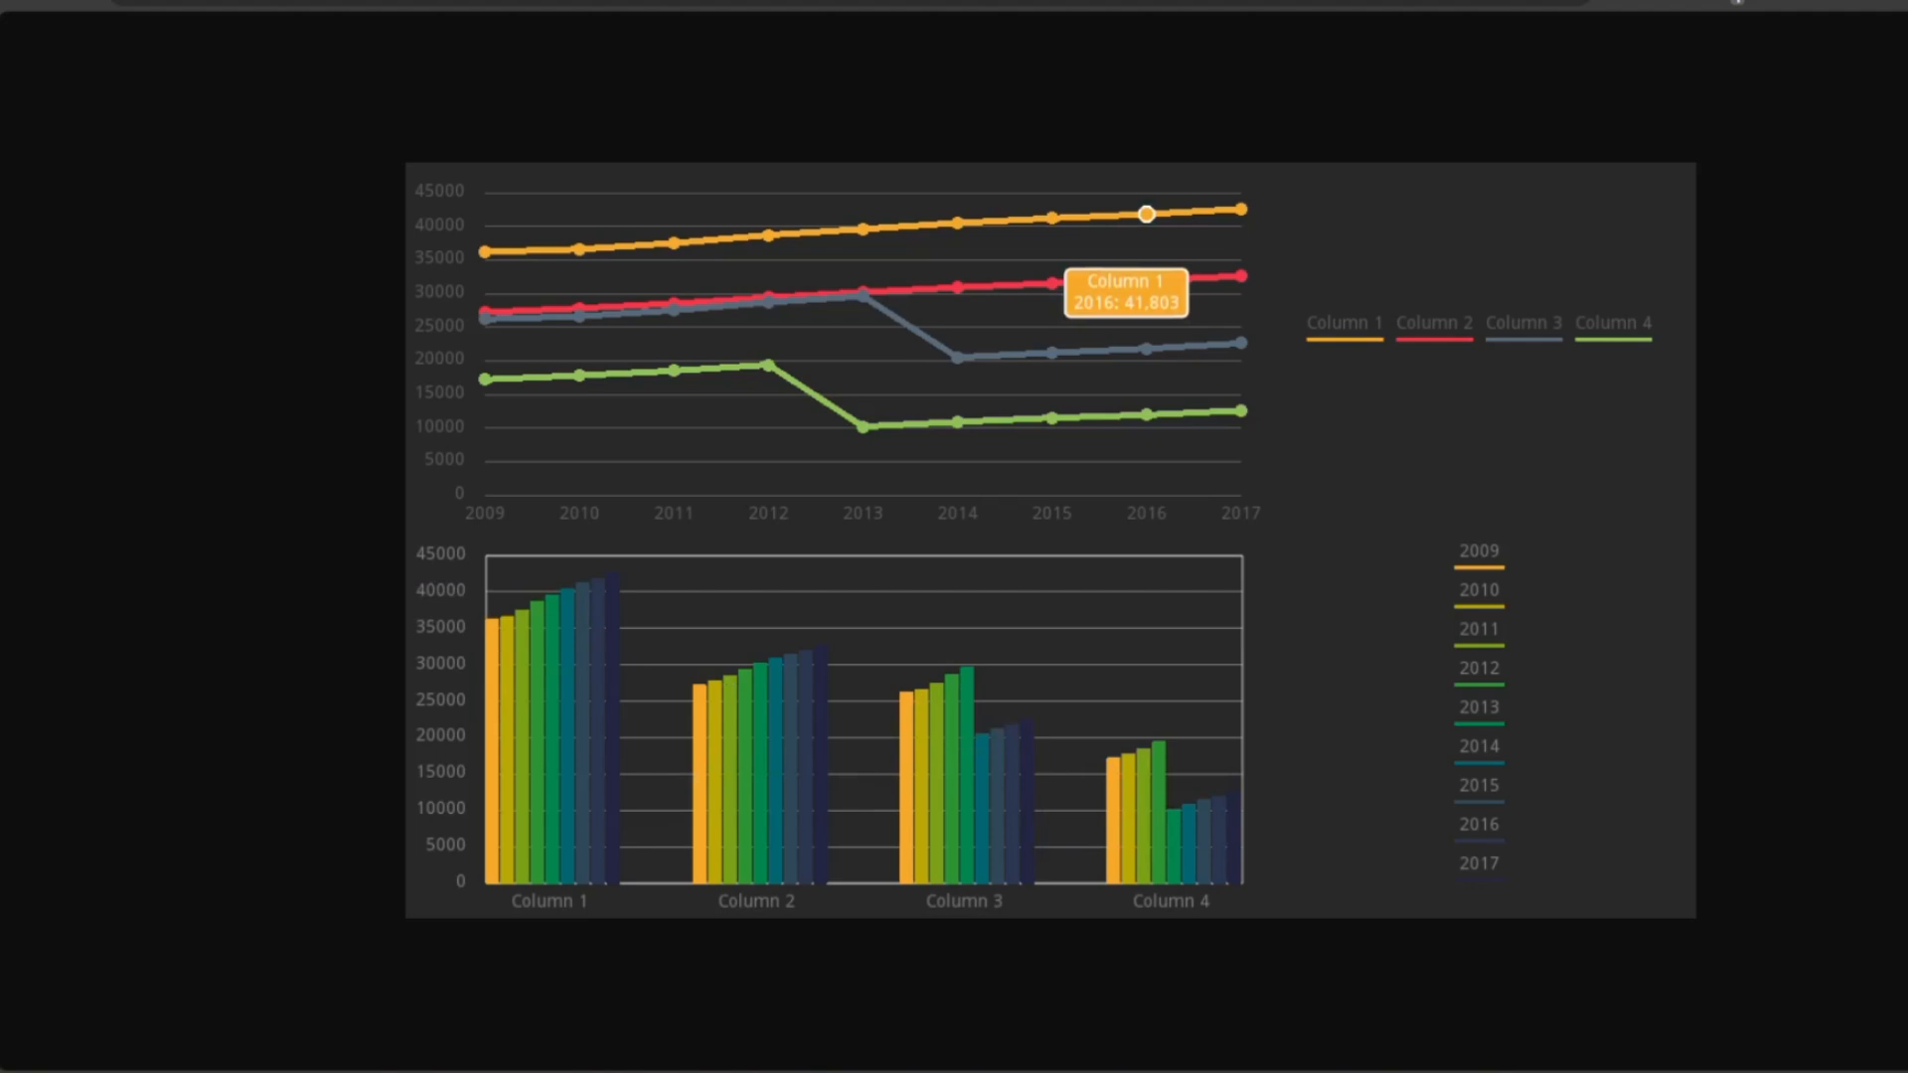
mouse_move(958, 223)
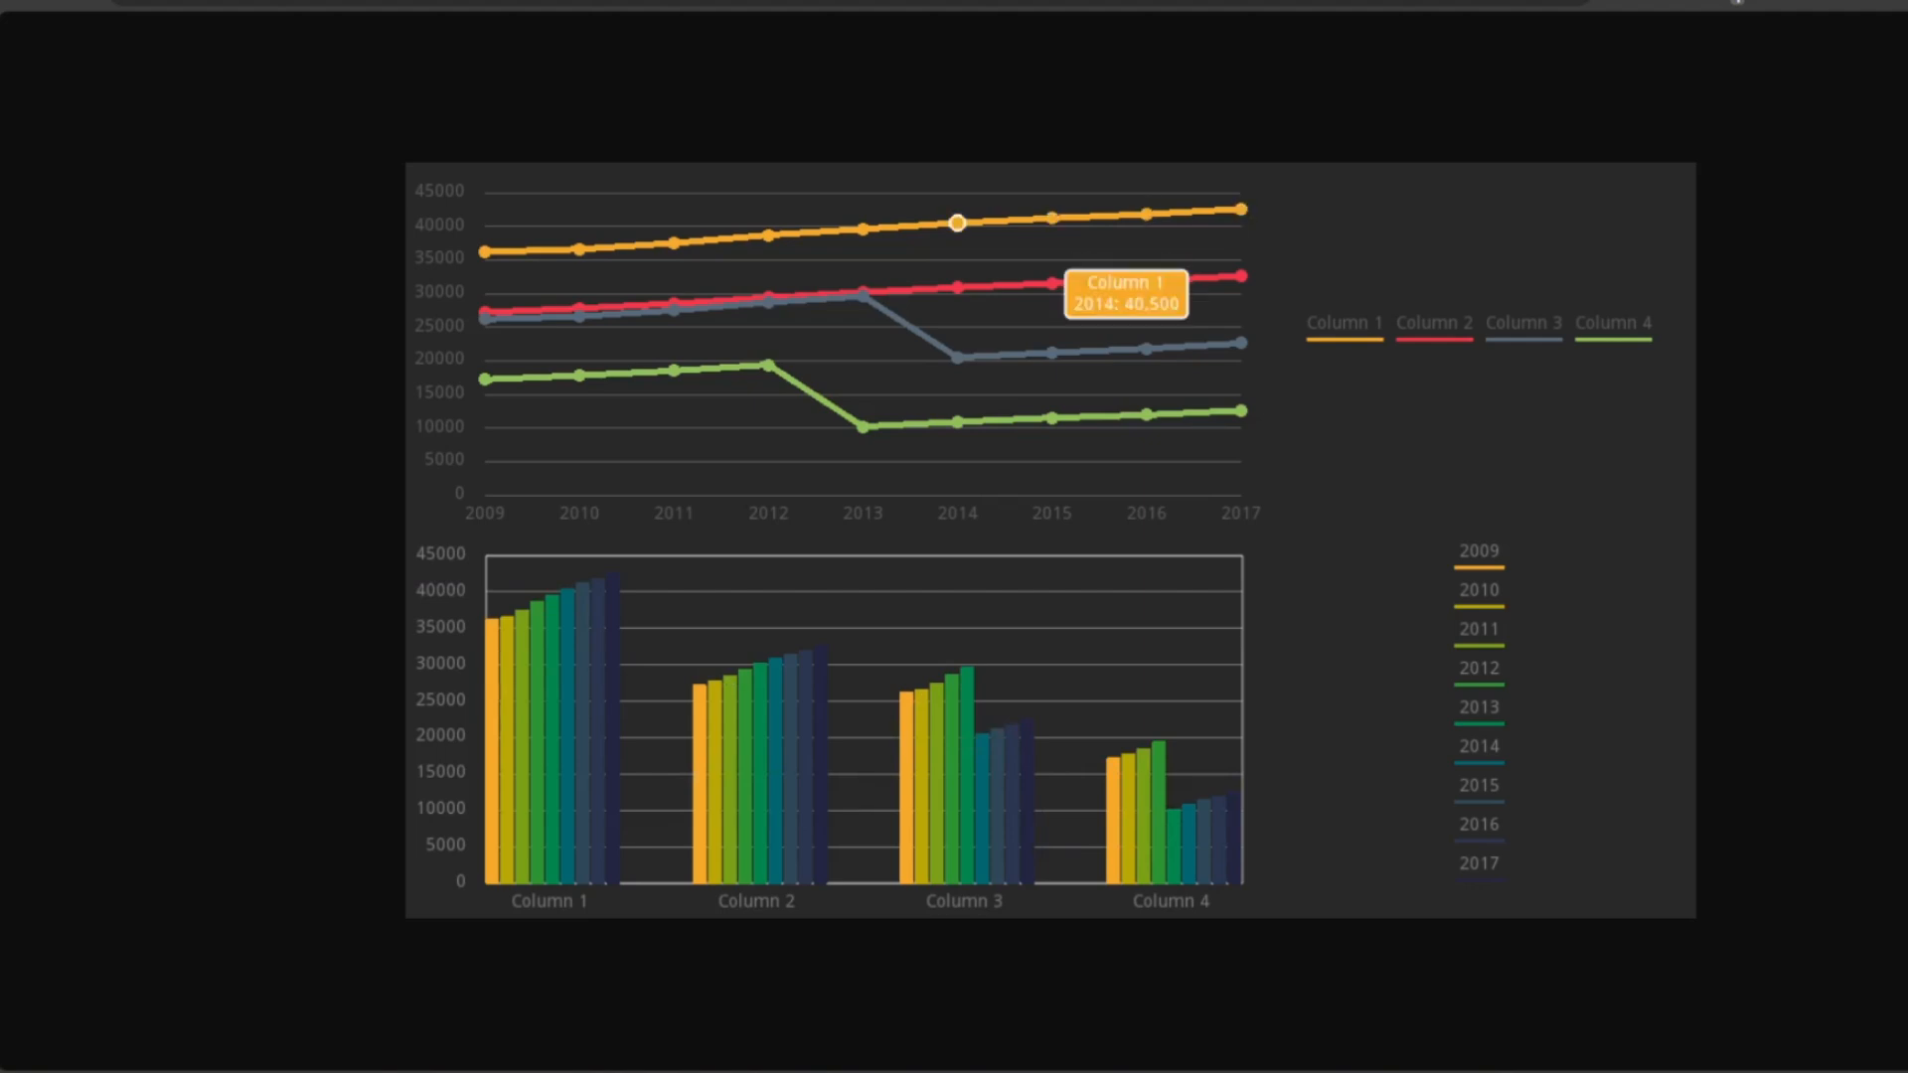
mouse_move(959, 357)
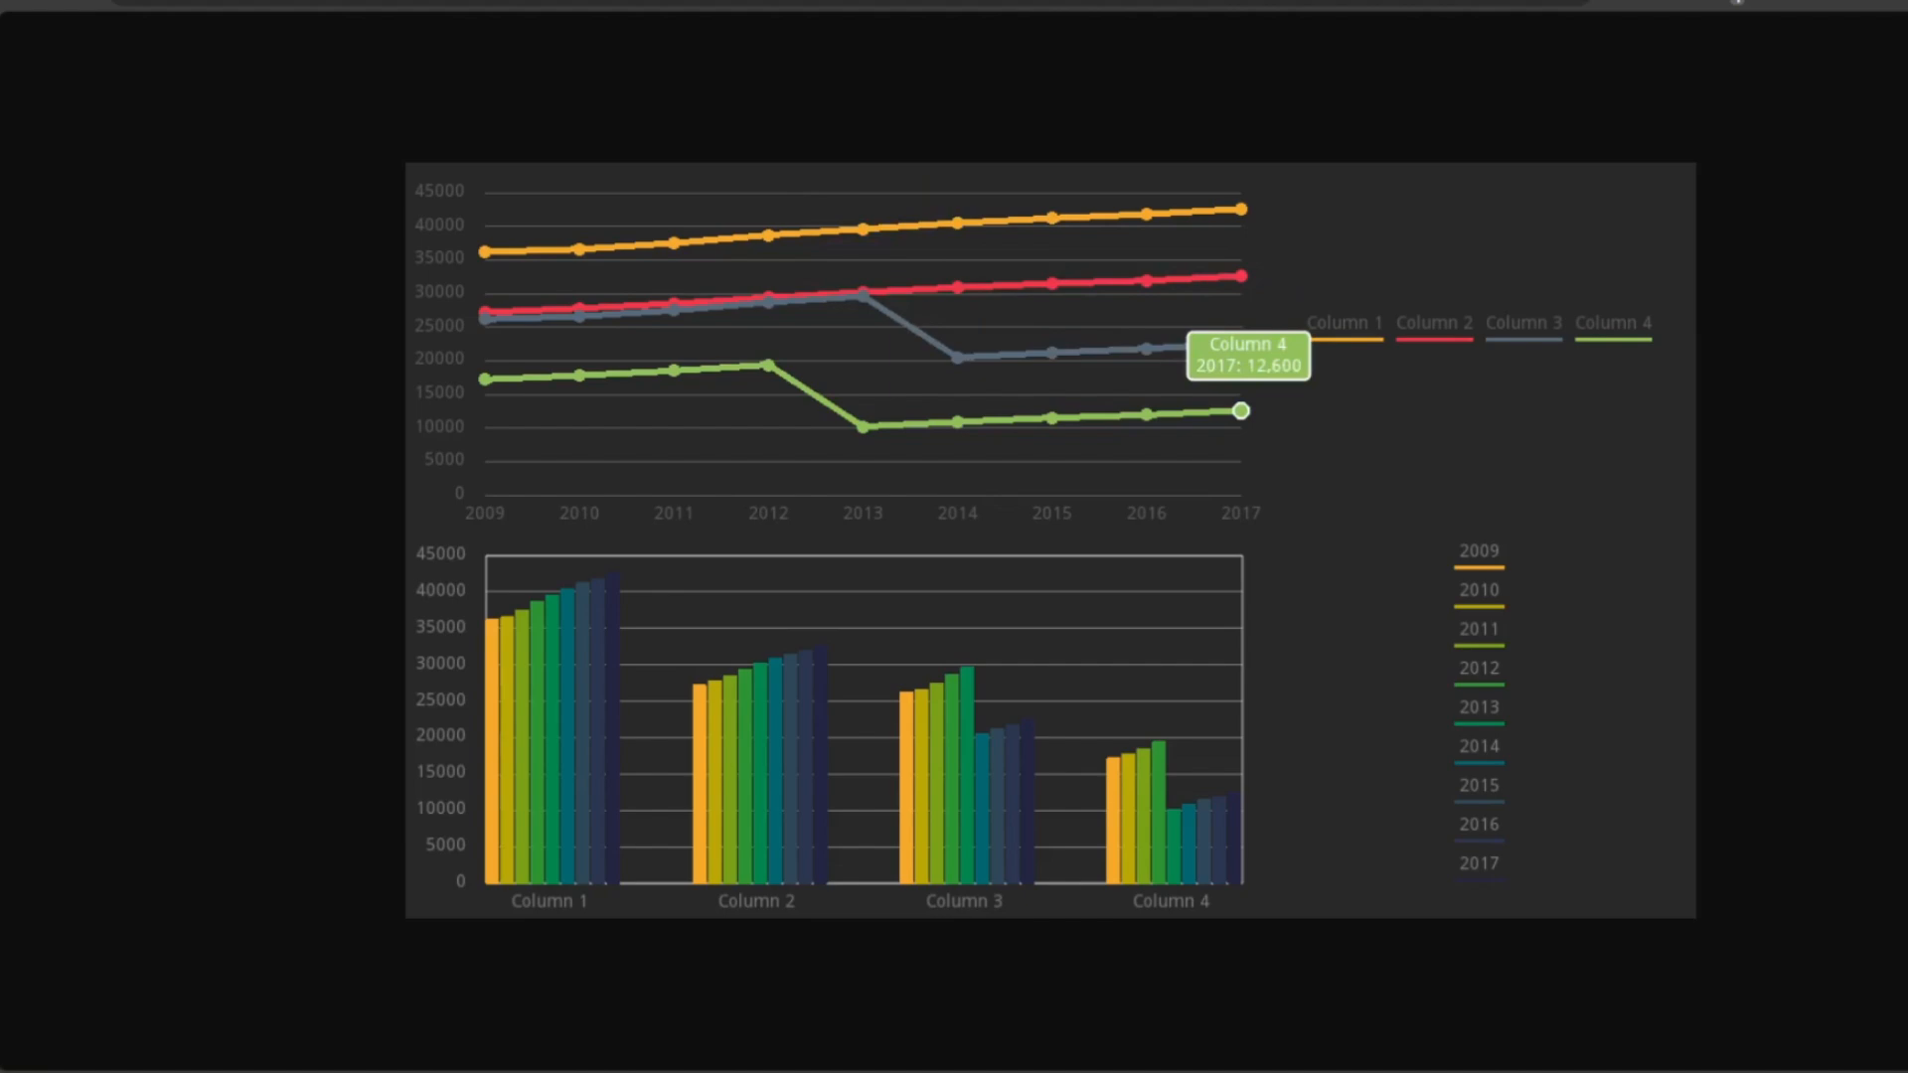
mouse_move(485, 251)
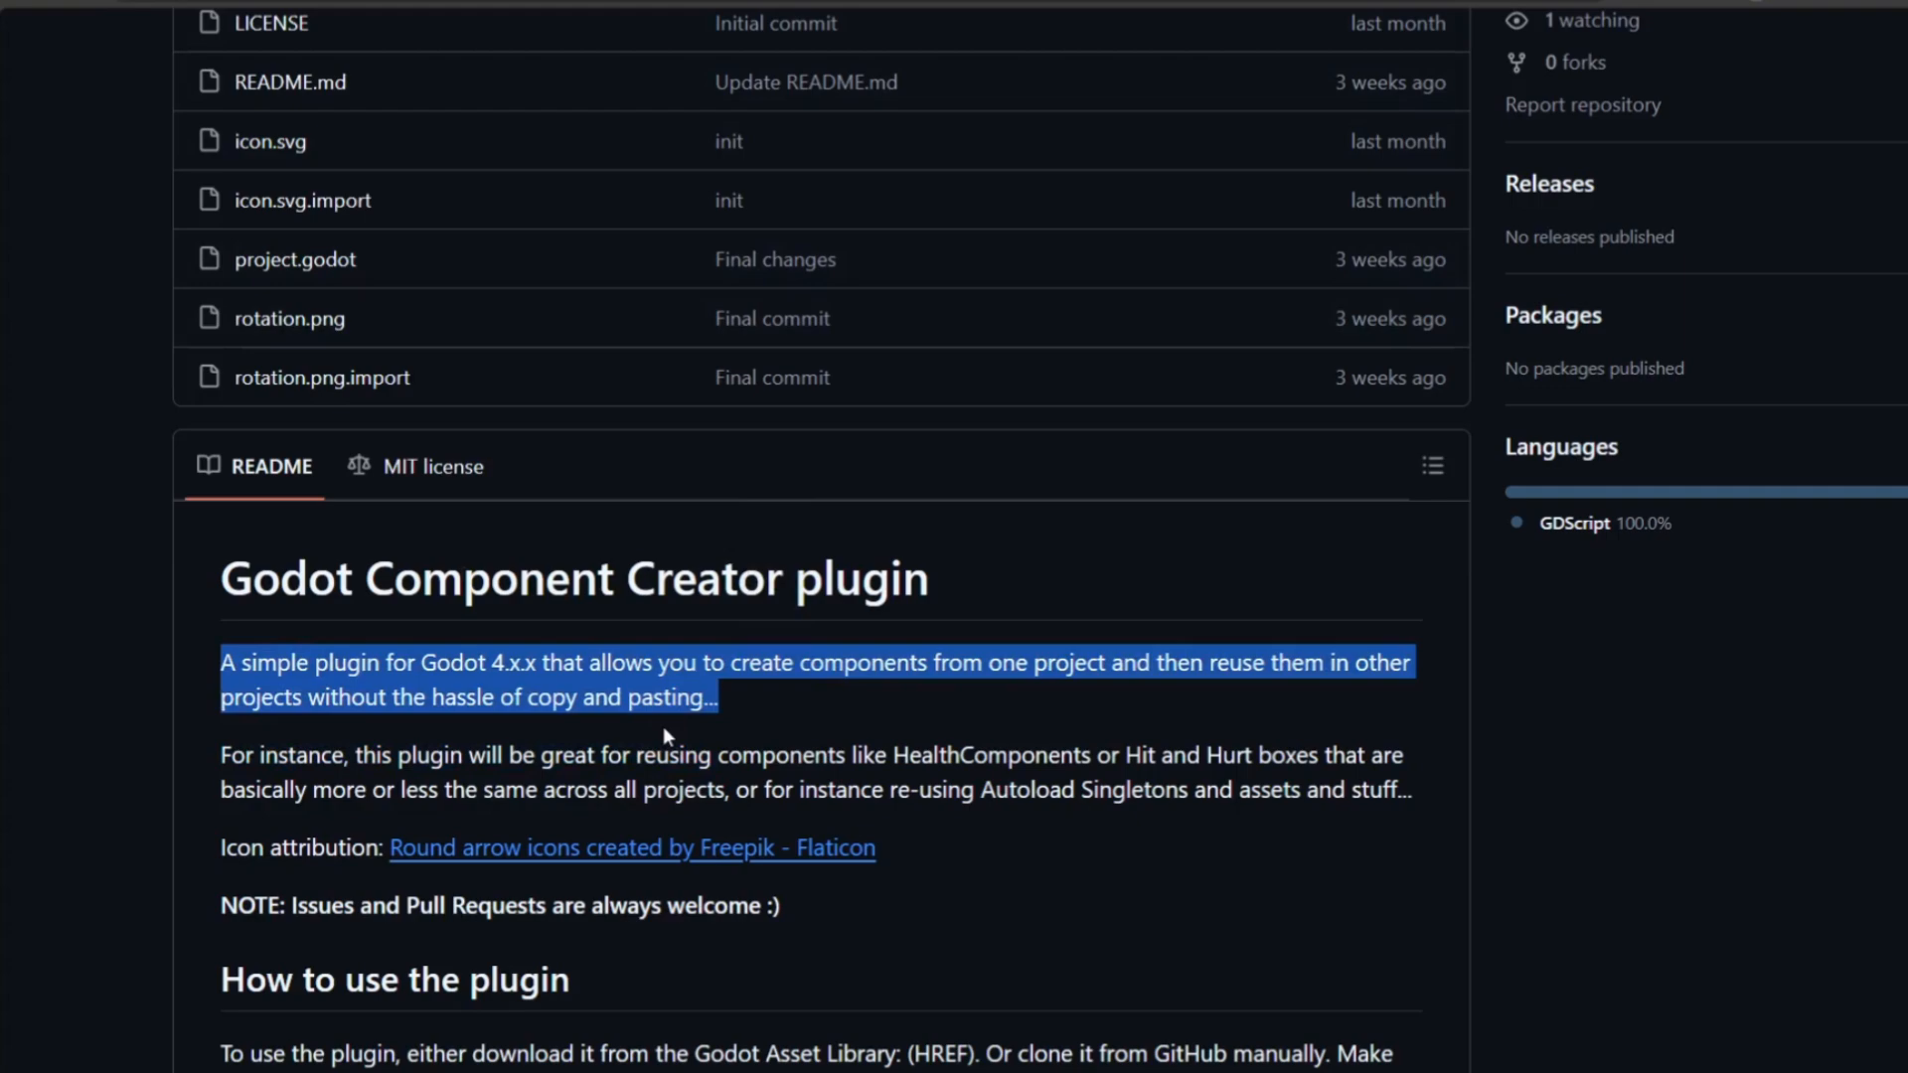
Scroll through the Component Creator README's How to use directory-dialog steps
scroll("down", 3)
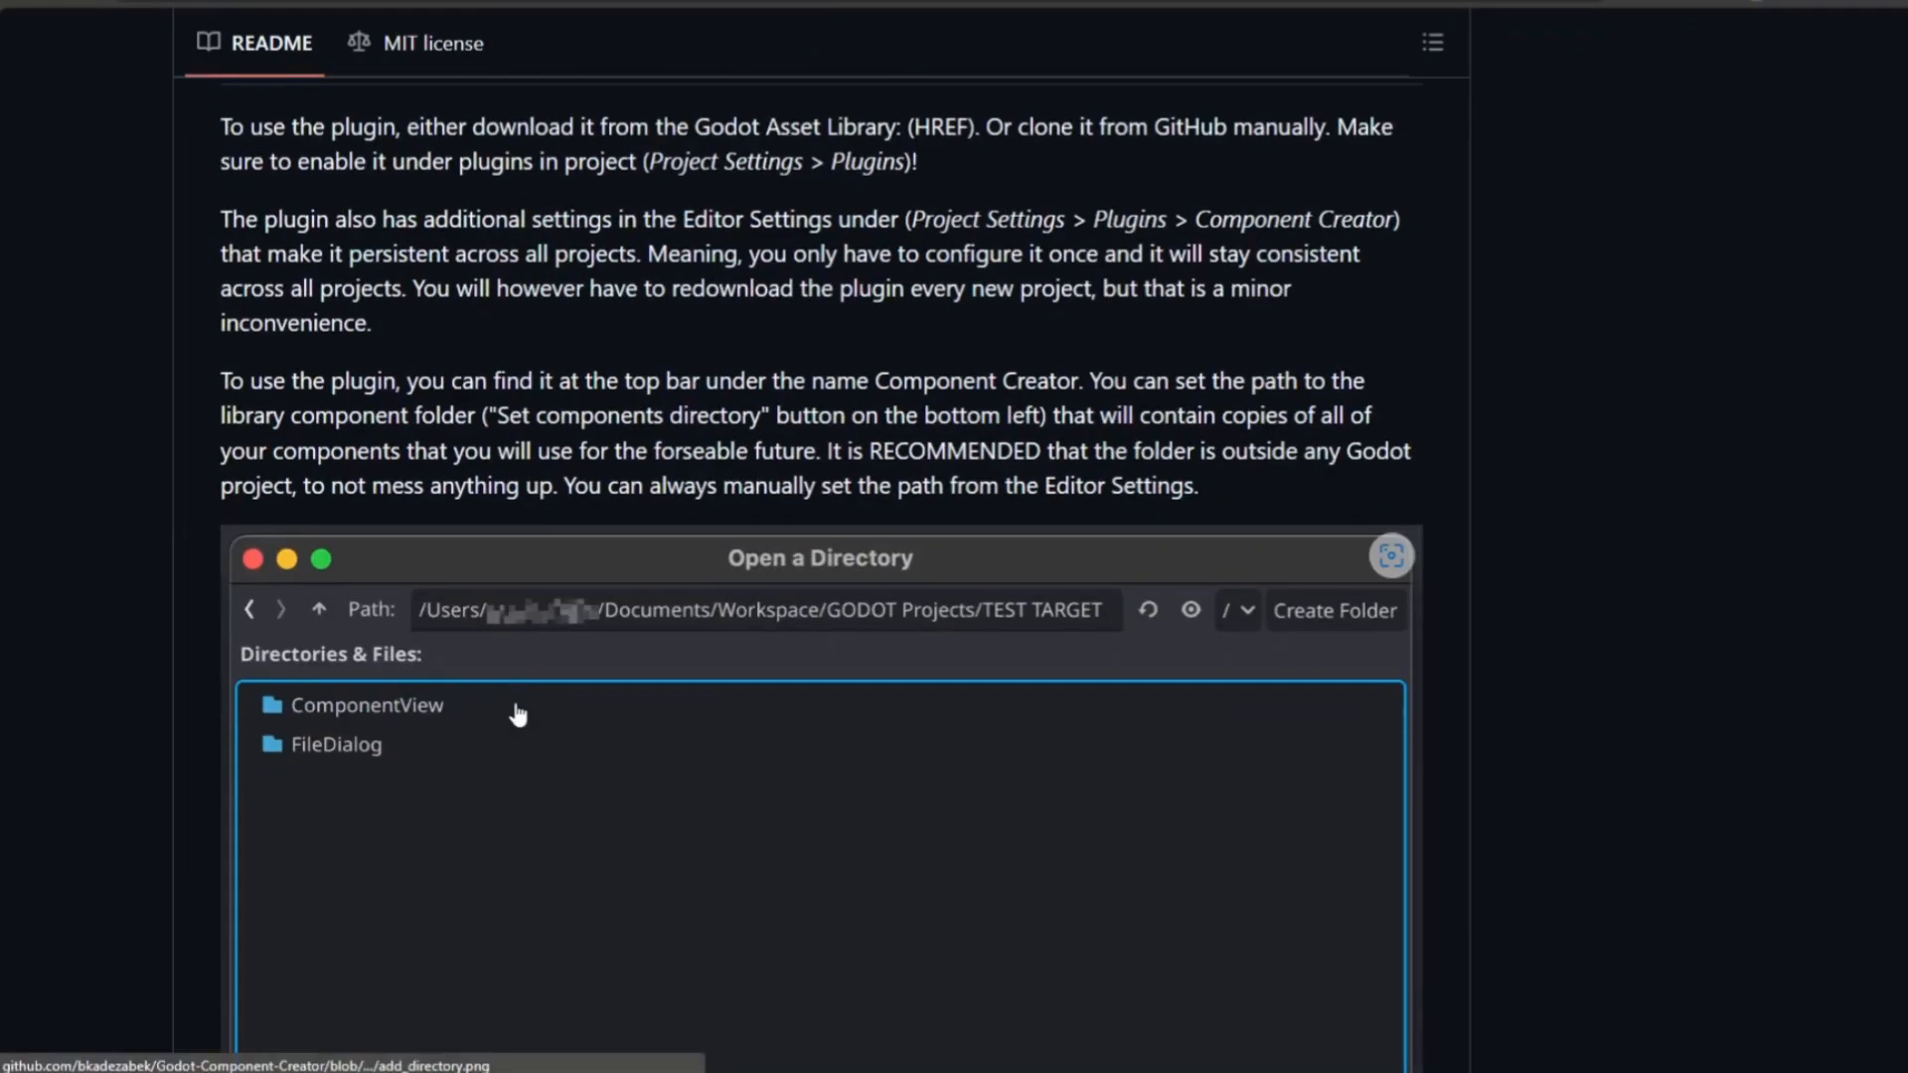
scroll("down", 3)
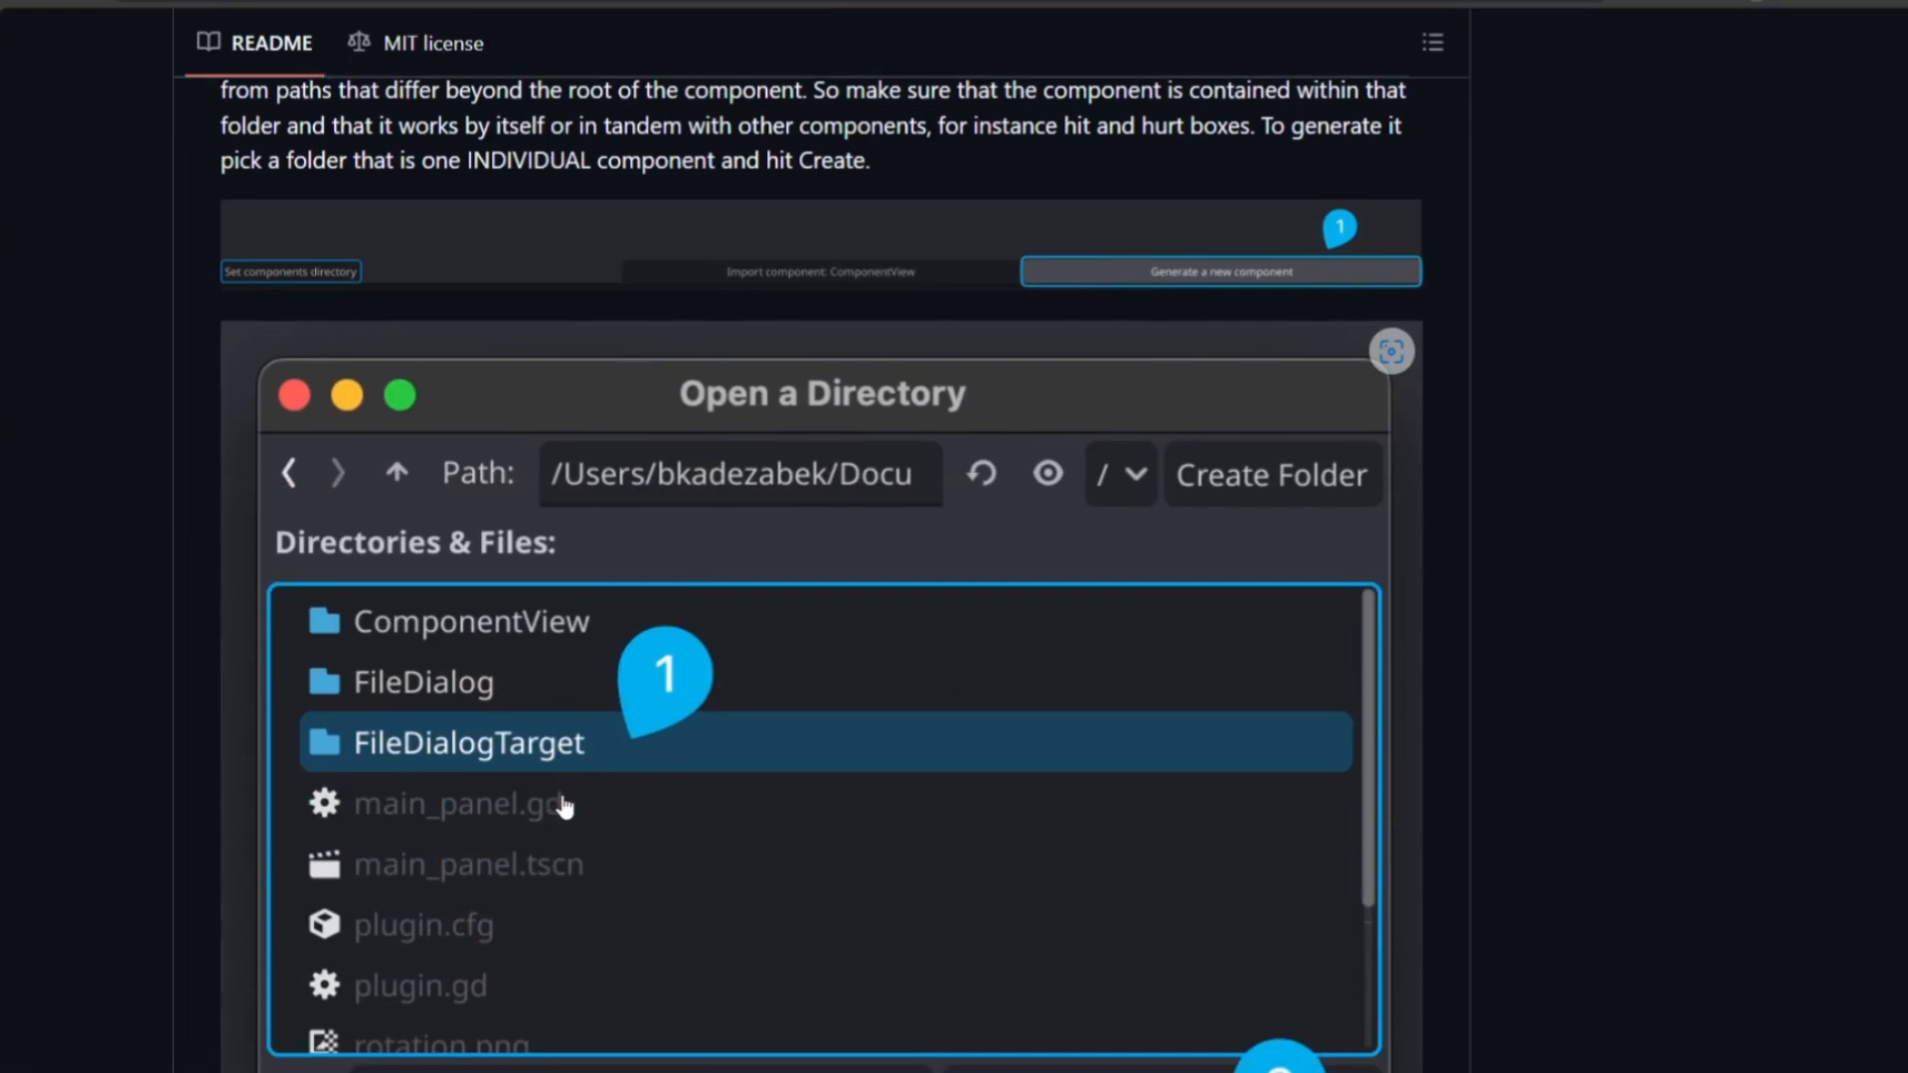
scroll("down", 3)
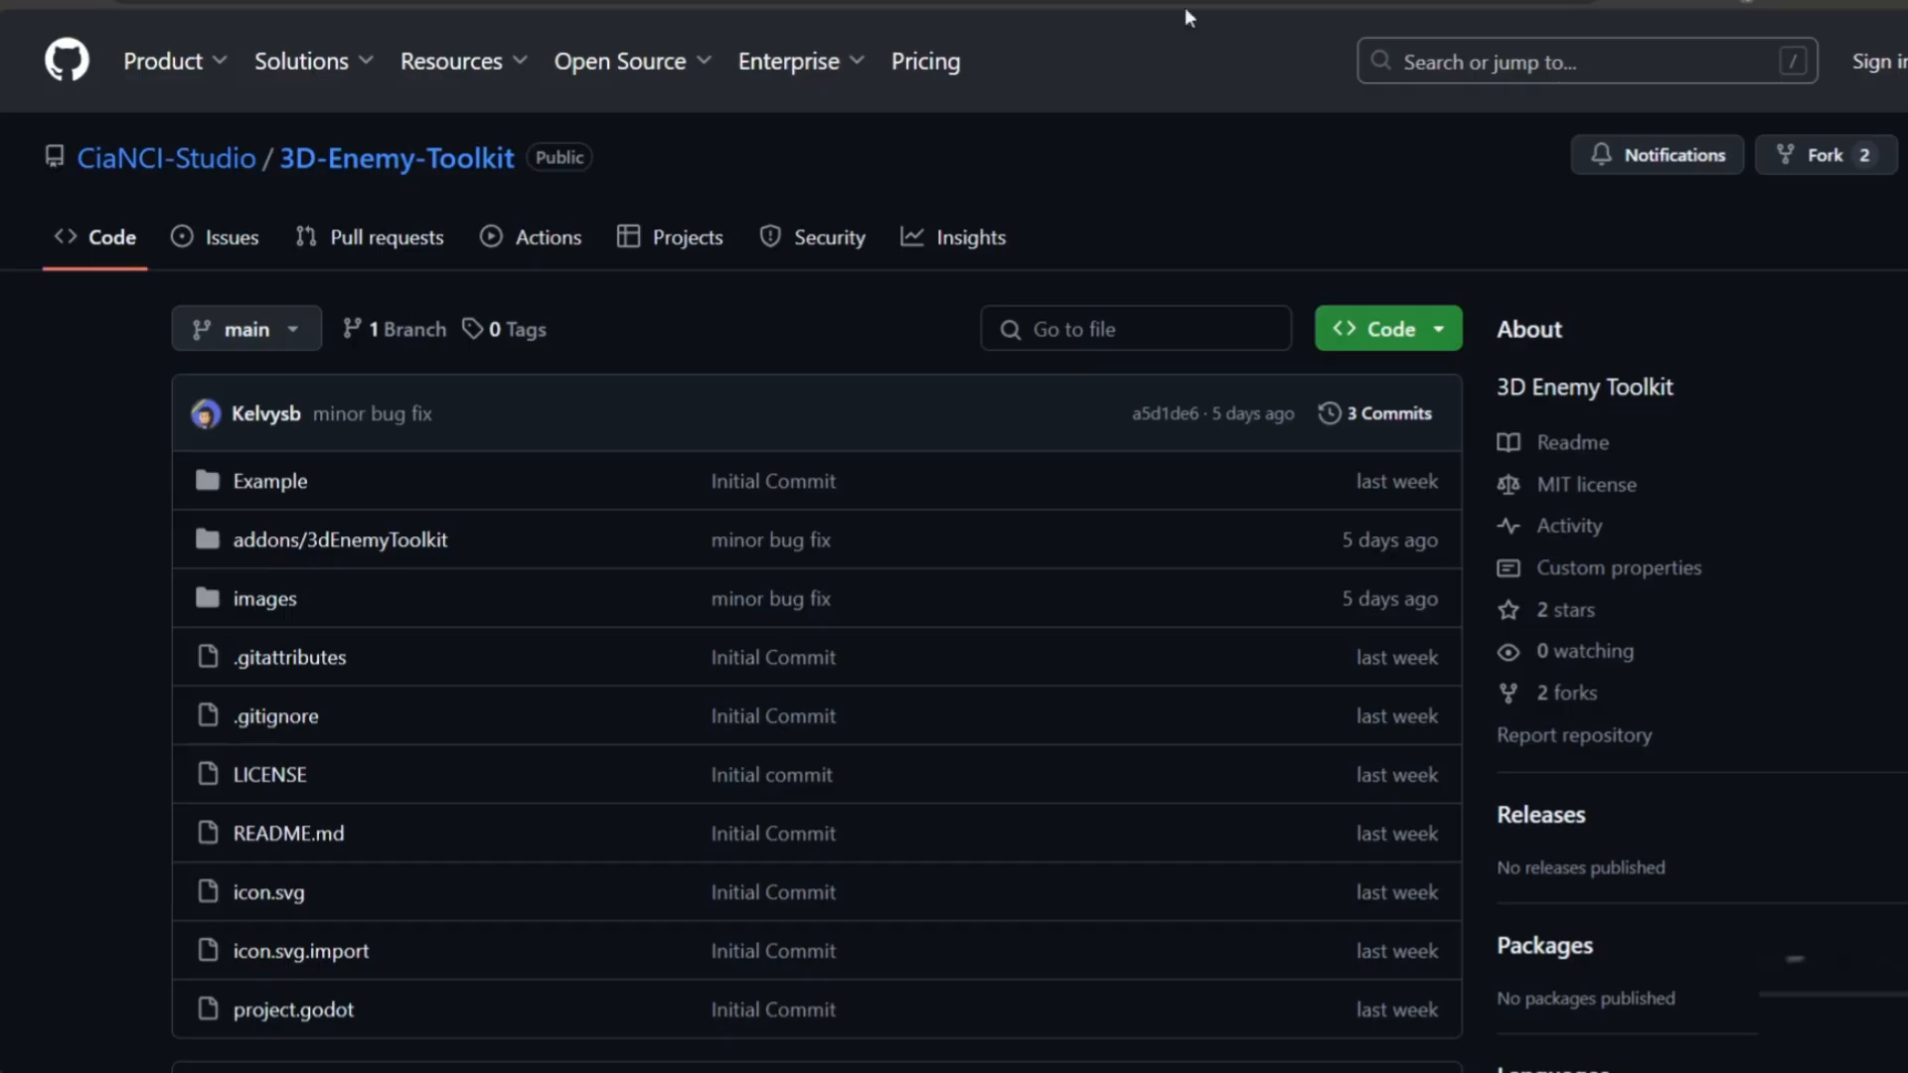
Scroll the 3D-Enemy-Toolkit README to its end, reaching RandomTarget3D settings and the YouTube link
scroll("down", 3)
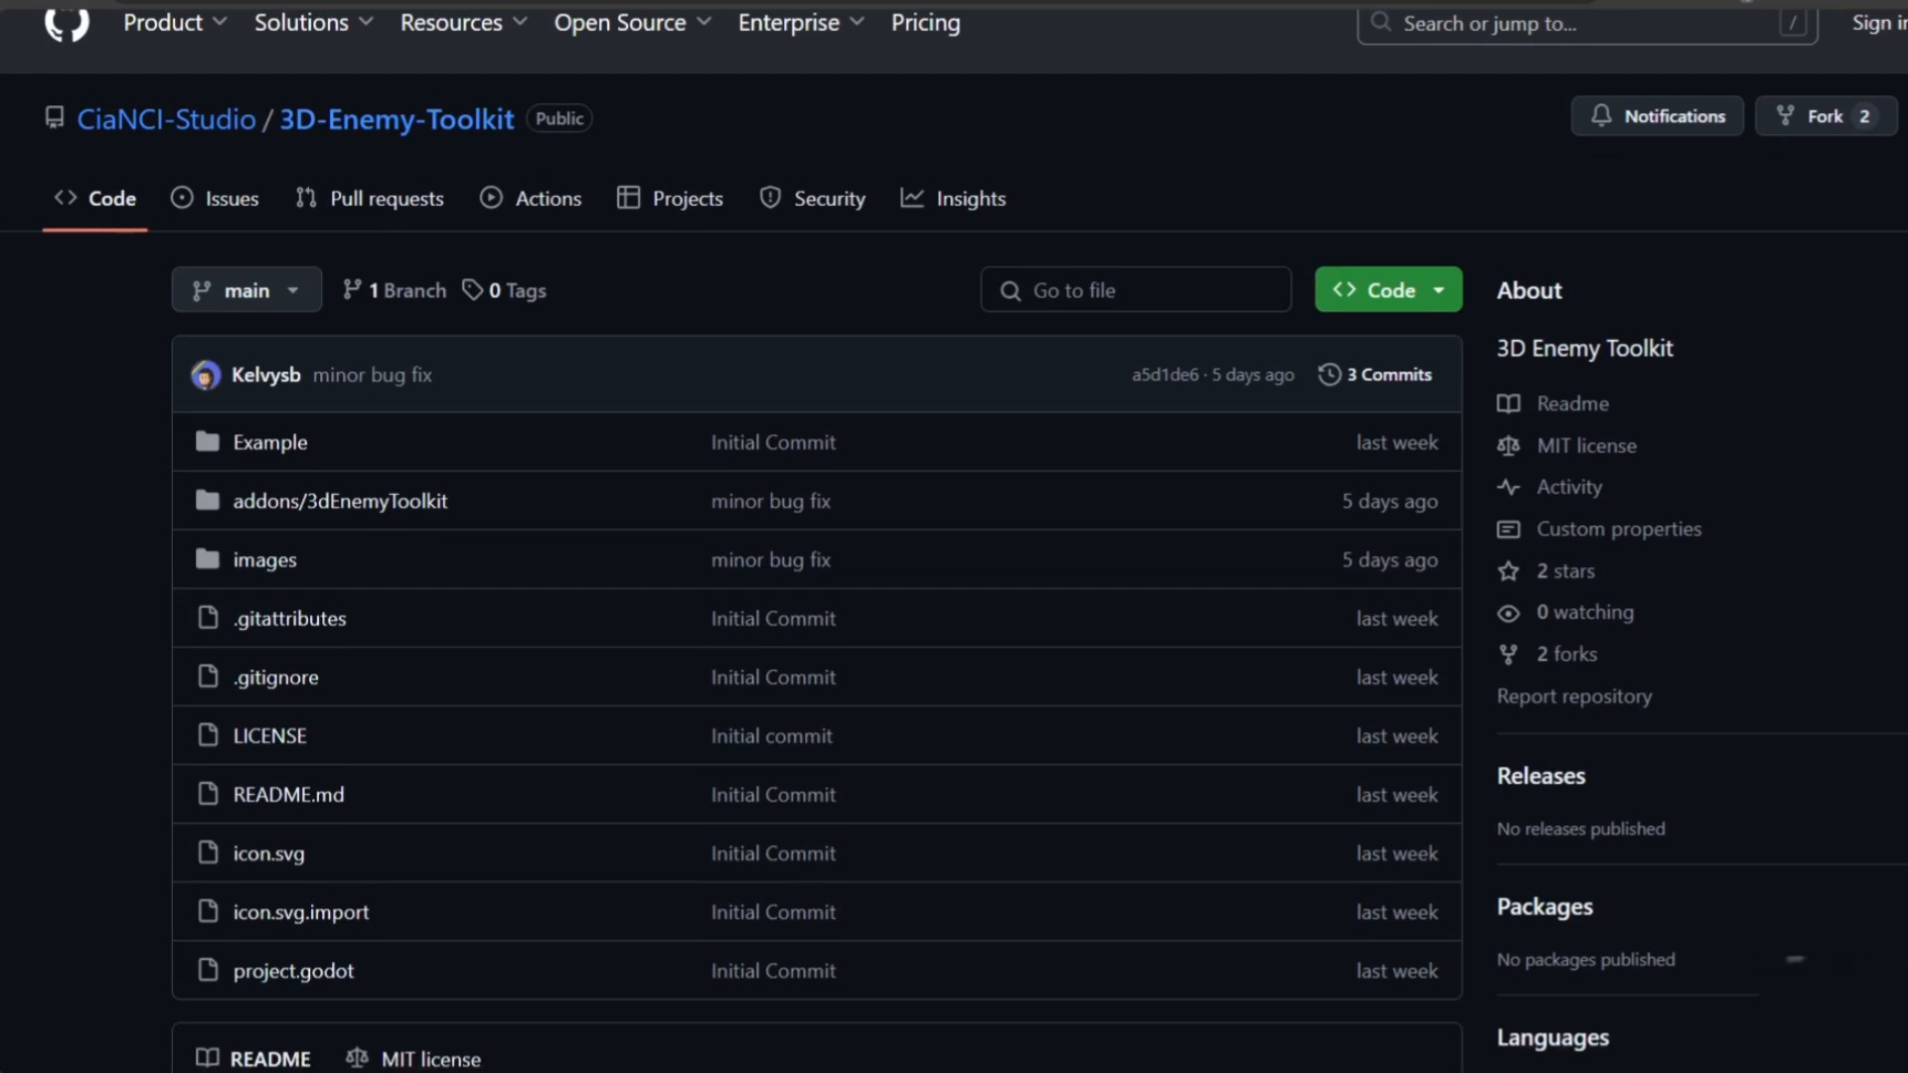
scroll("down", 3)
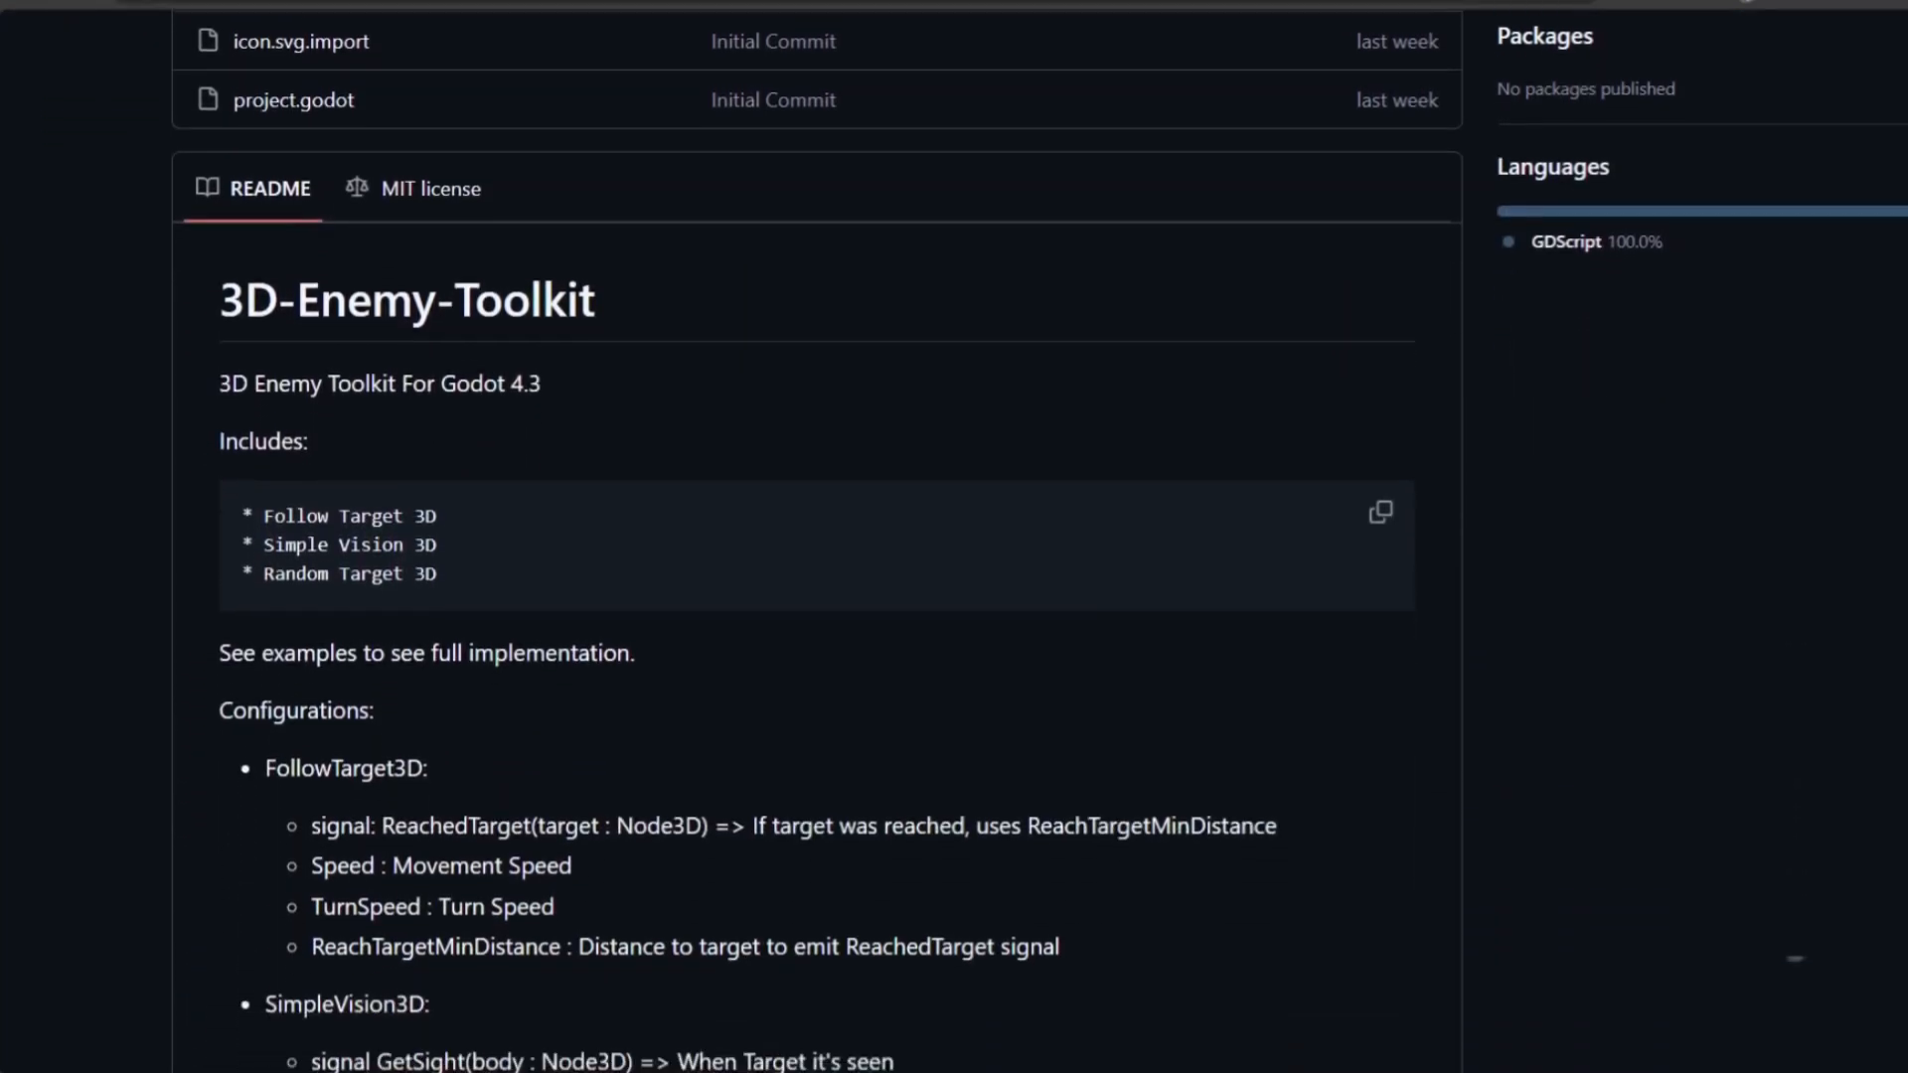
scroll("down", 3)
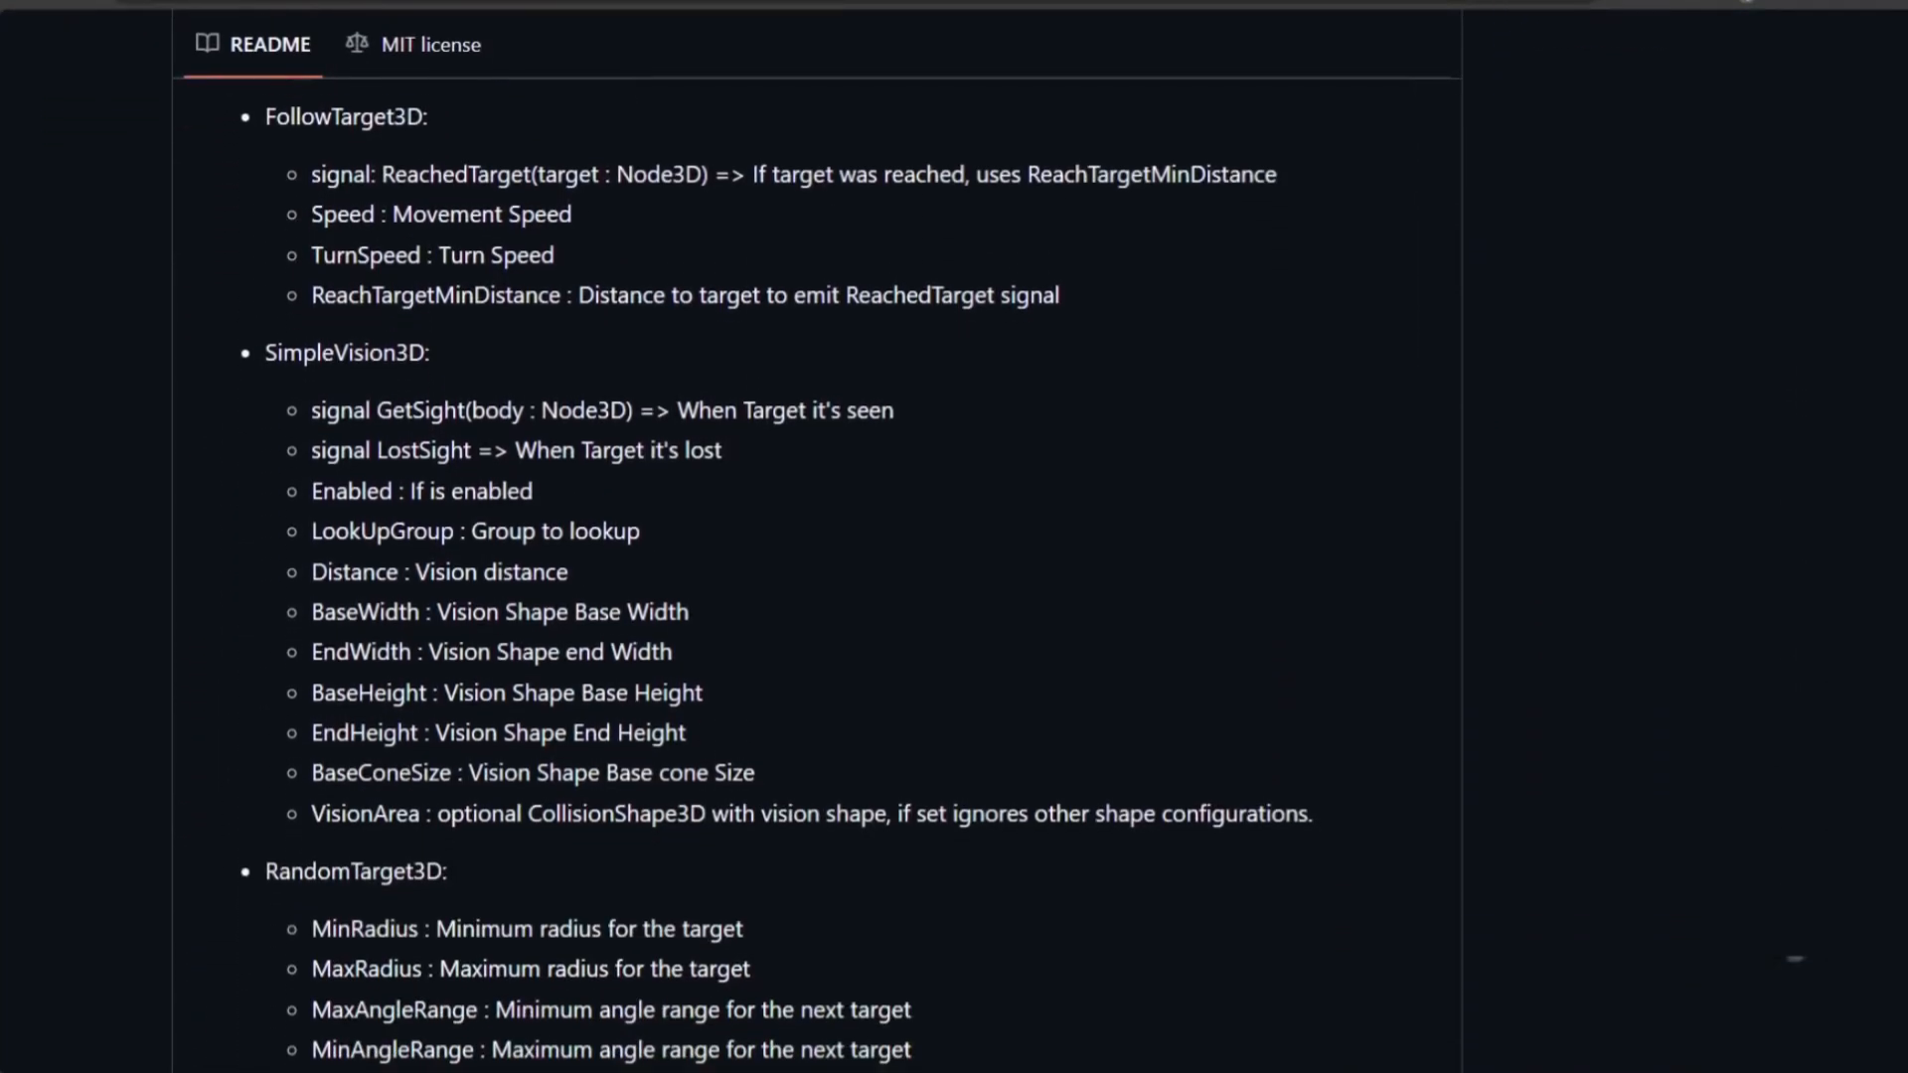
scroll("down", 3)
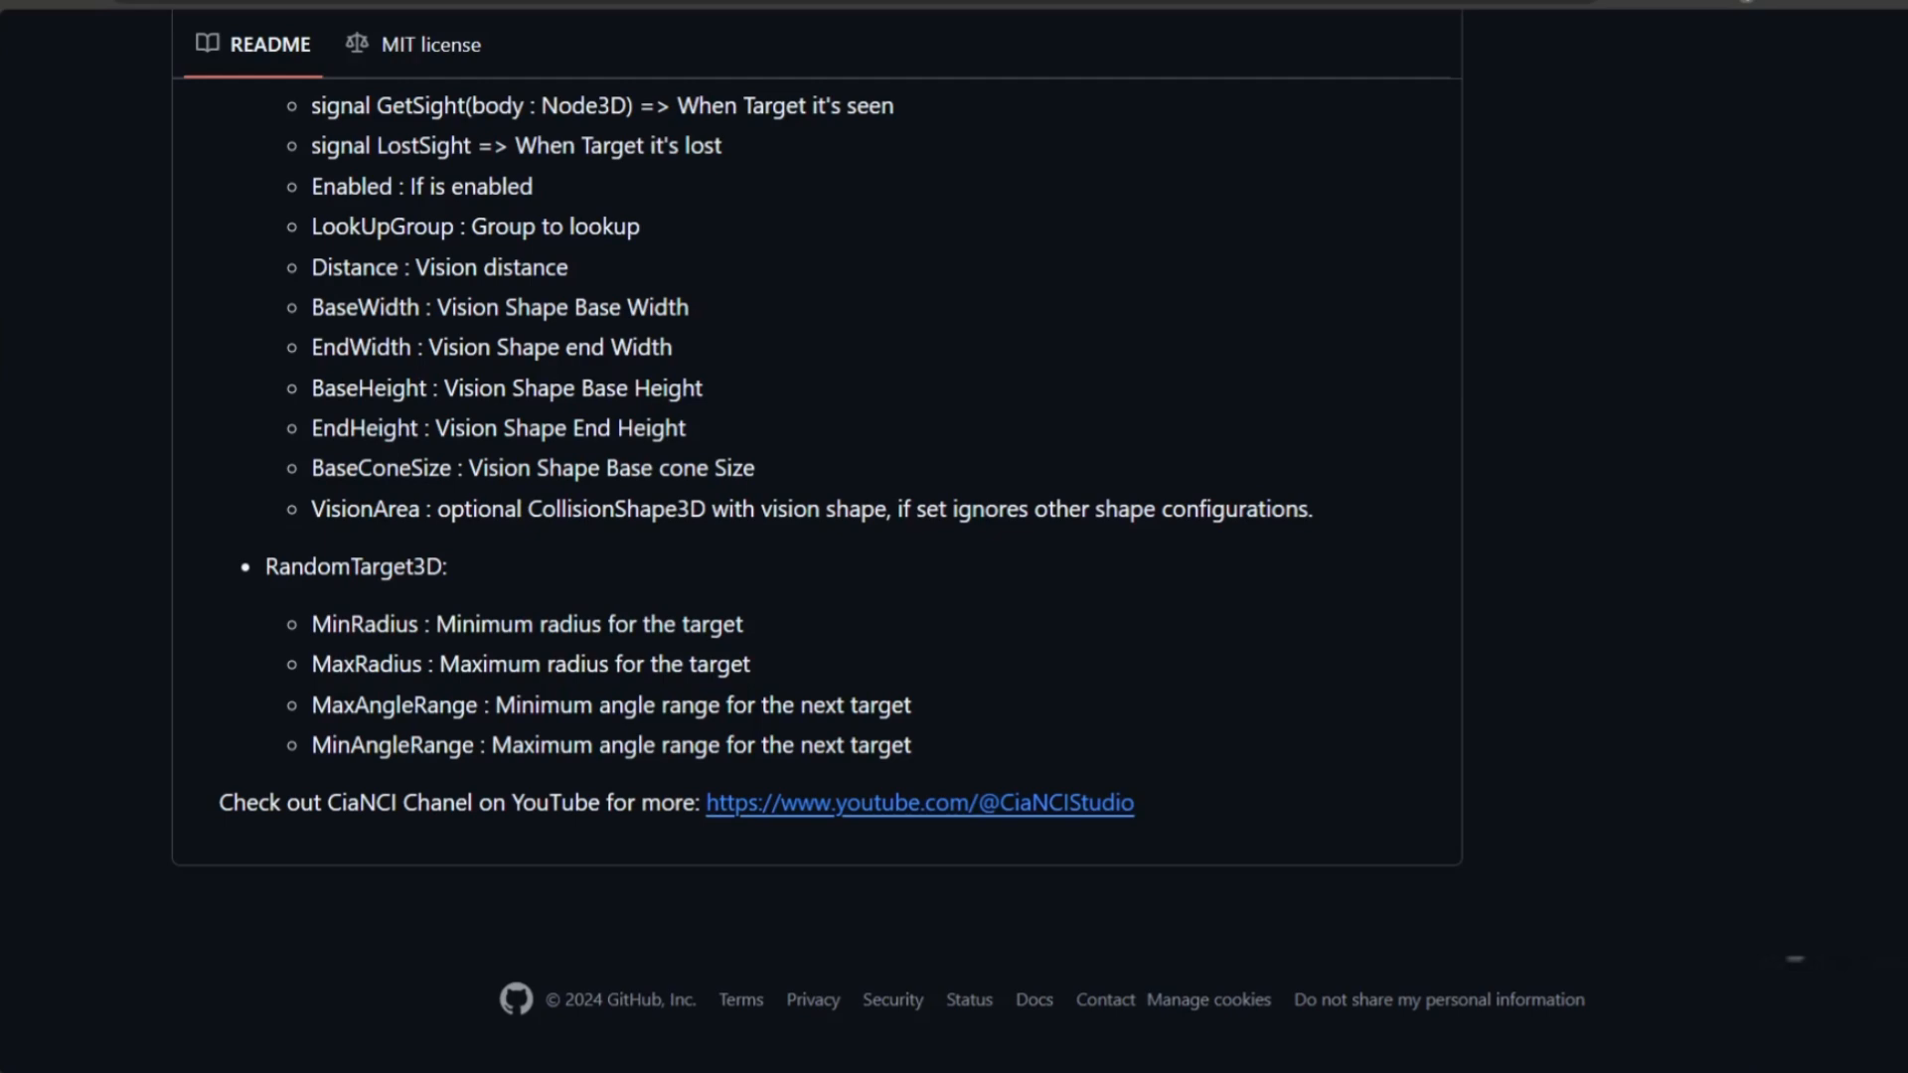
mouse_move(1222, 462)
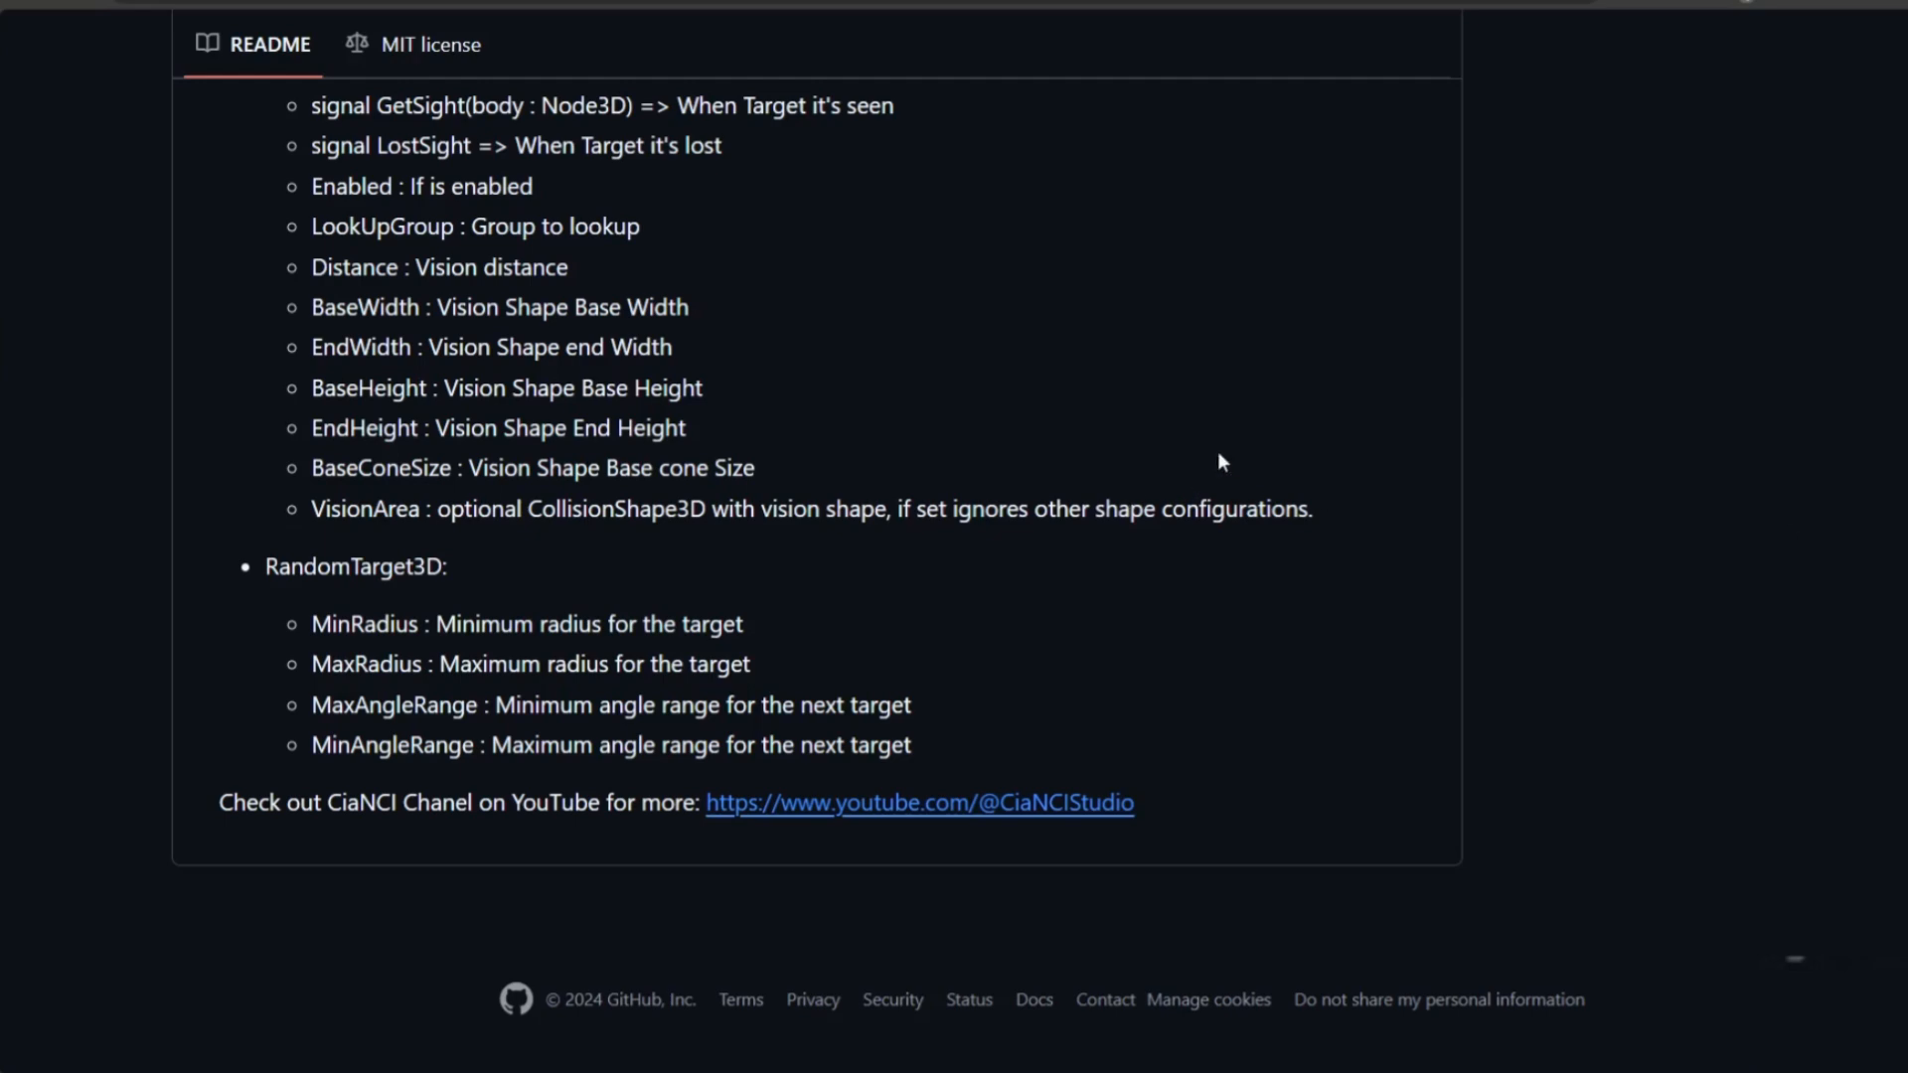